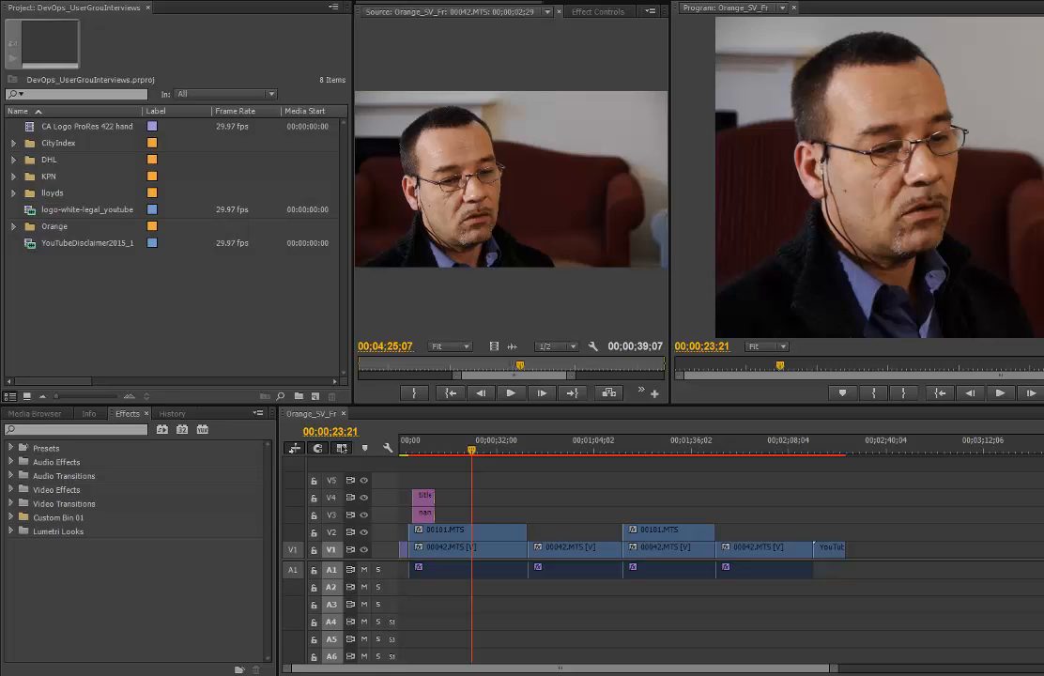
pyautogui.moveTo(1003, 460)
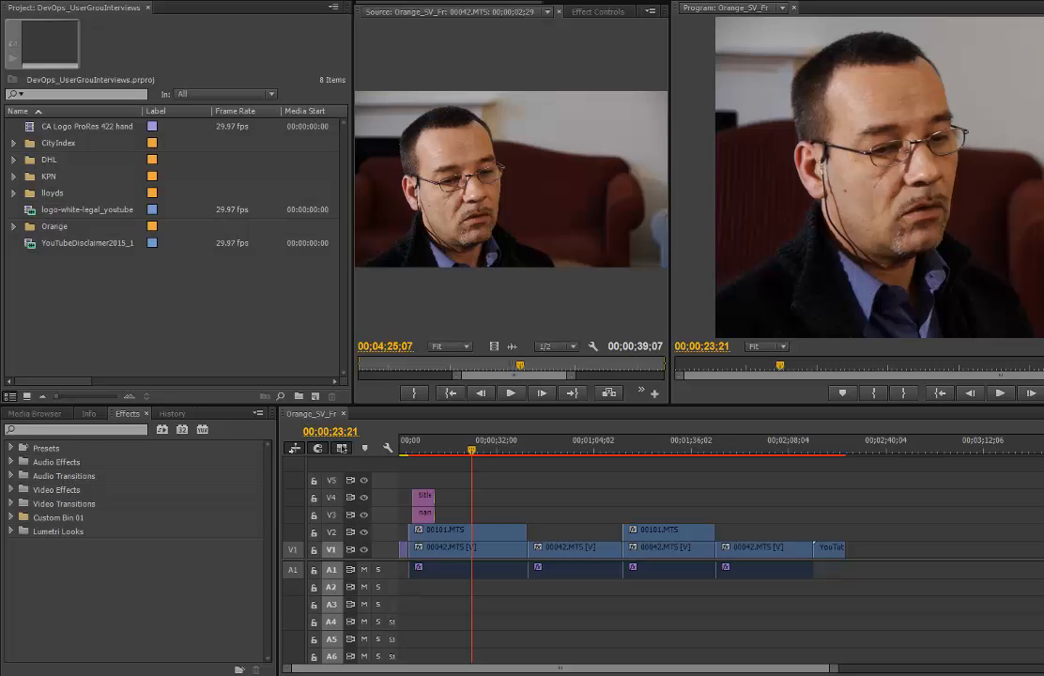
pyautogui.moveTo(515, 443)
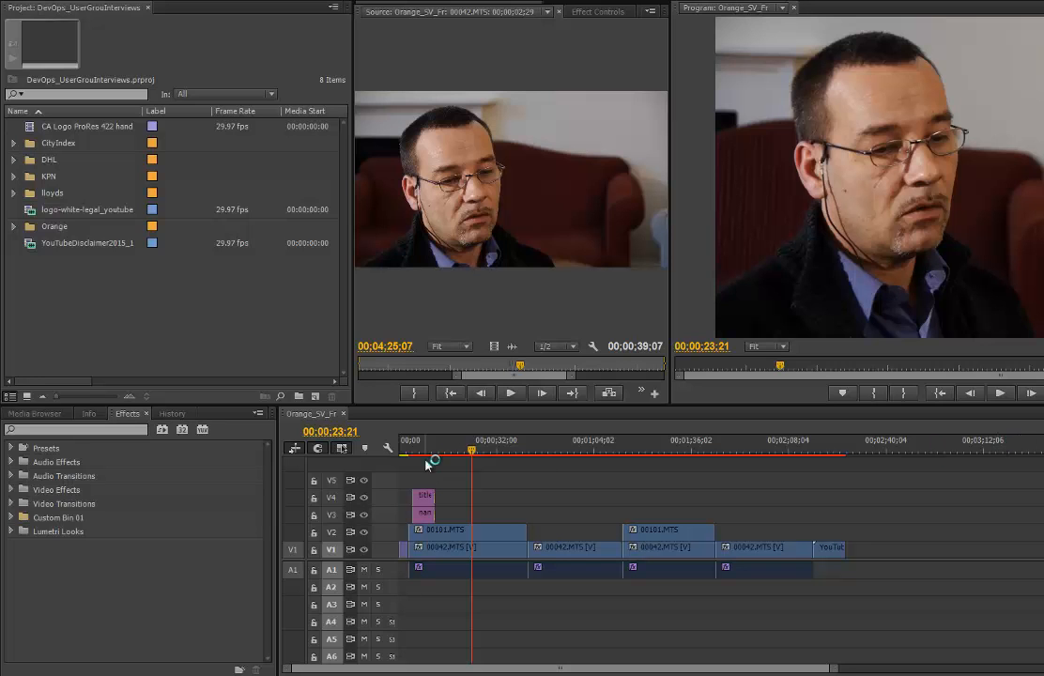
pyautogui.moveTo(883, 462)
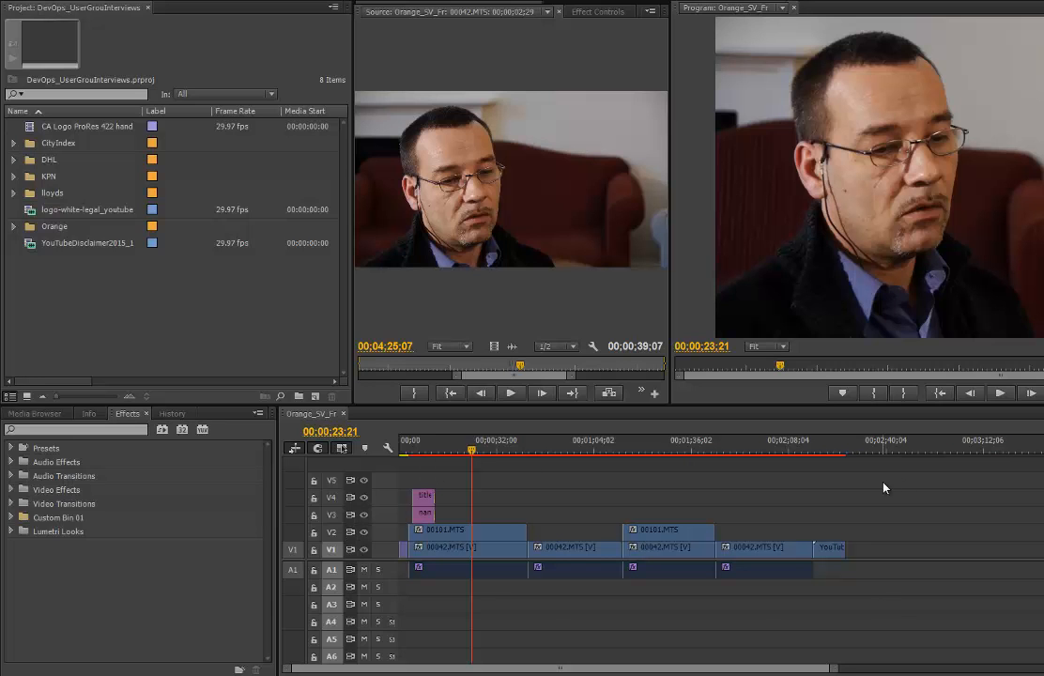
pyautogui.moveTo(669, 582)
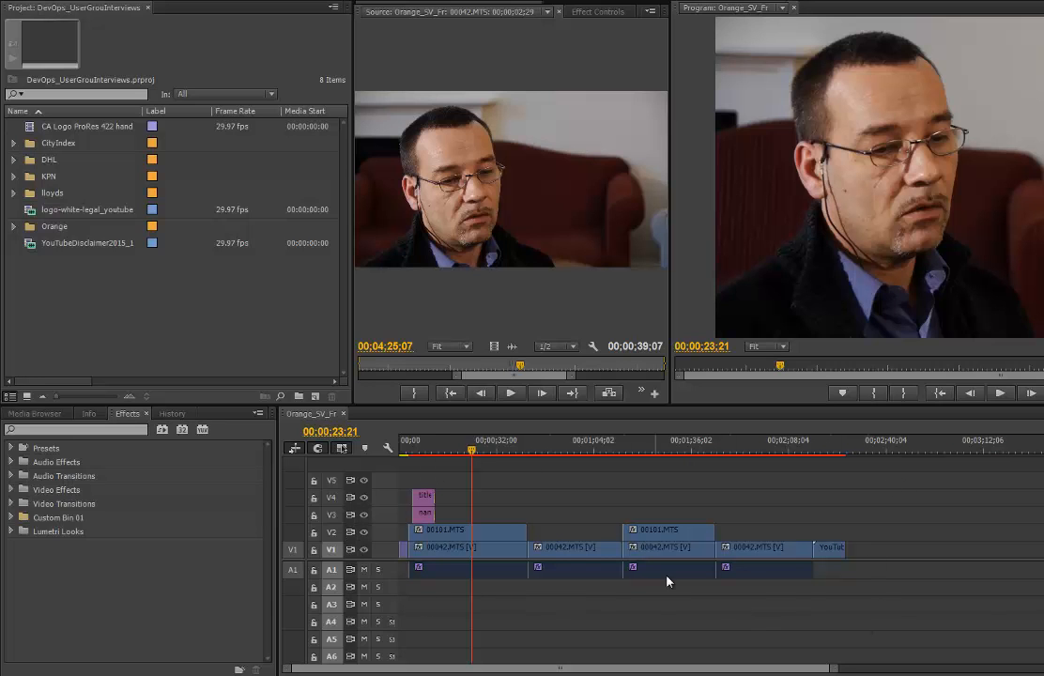
pyautogui.moveTo(800, 594)
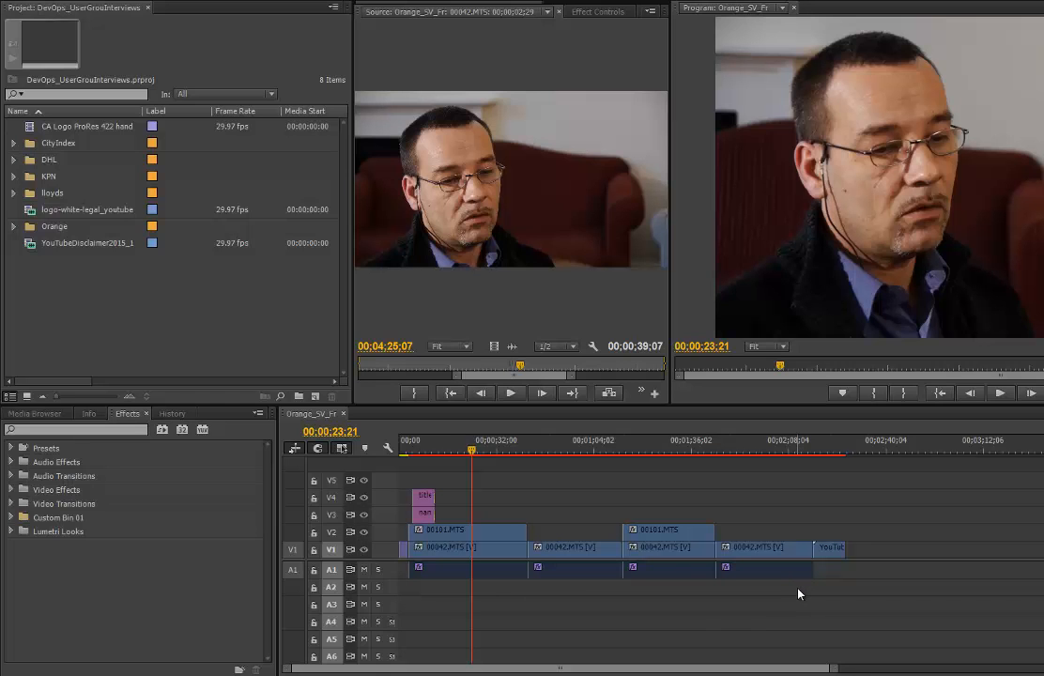
pyautogui.moveTo(721, 586)
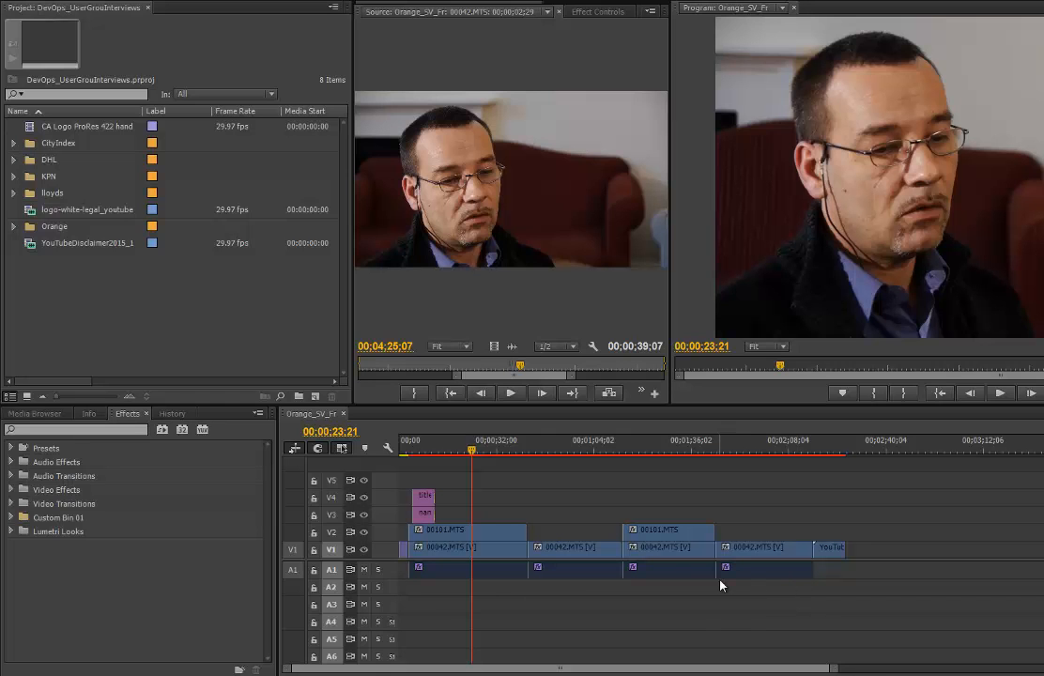
pyautogui.moveTo(522, 637)
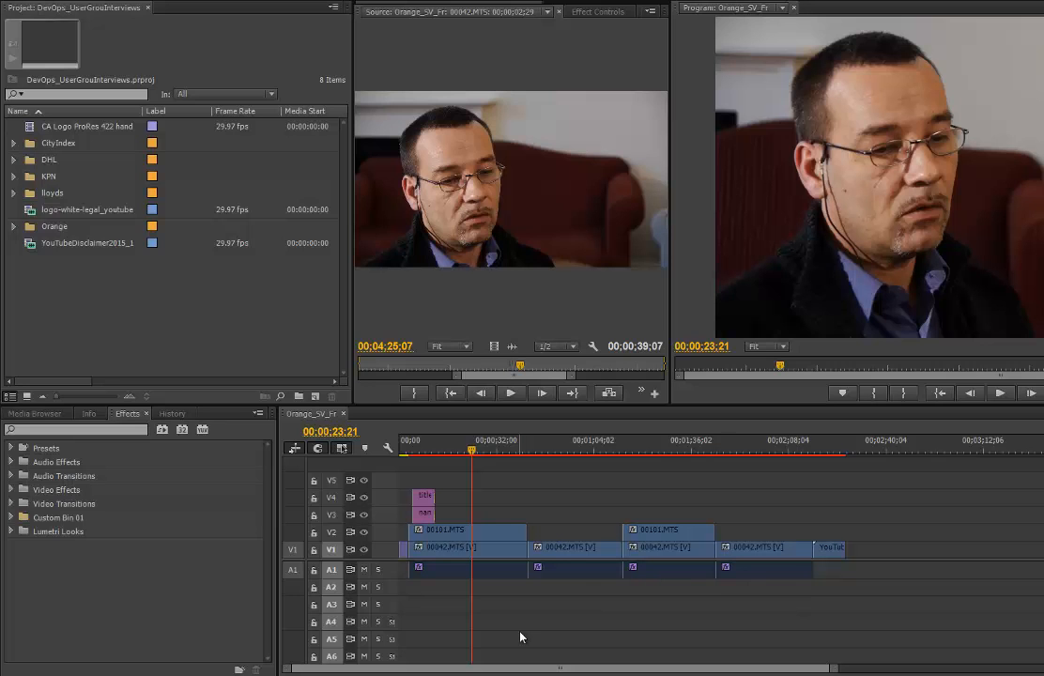
pyautogui.moveTo(484, 599)
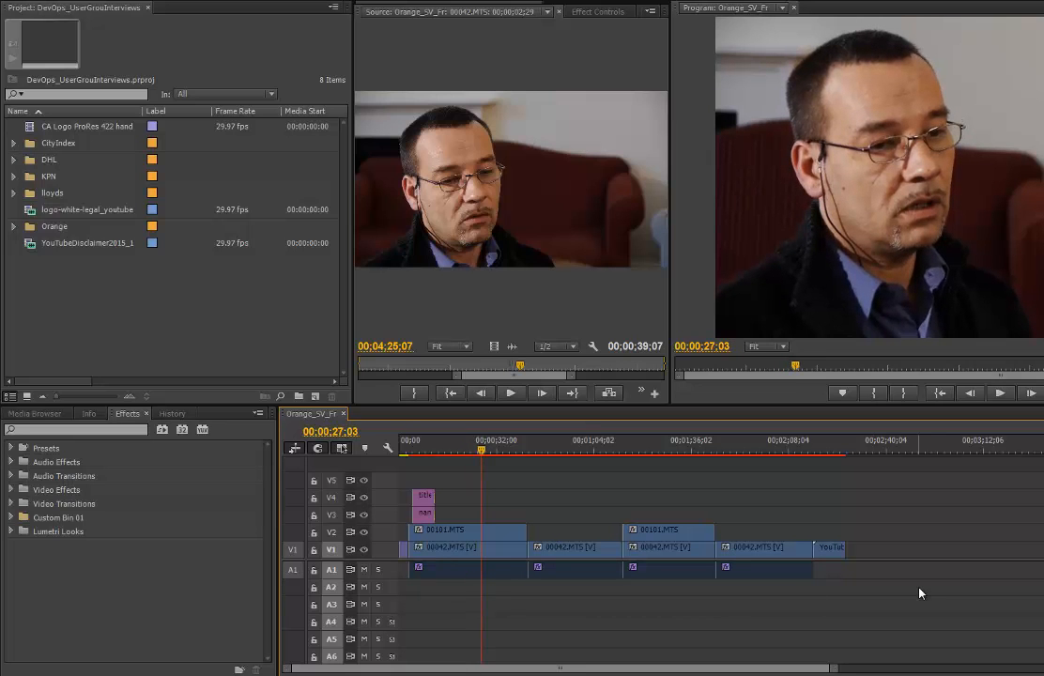
pyautogui.moveTo(592, 620)
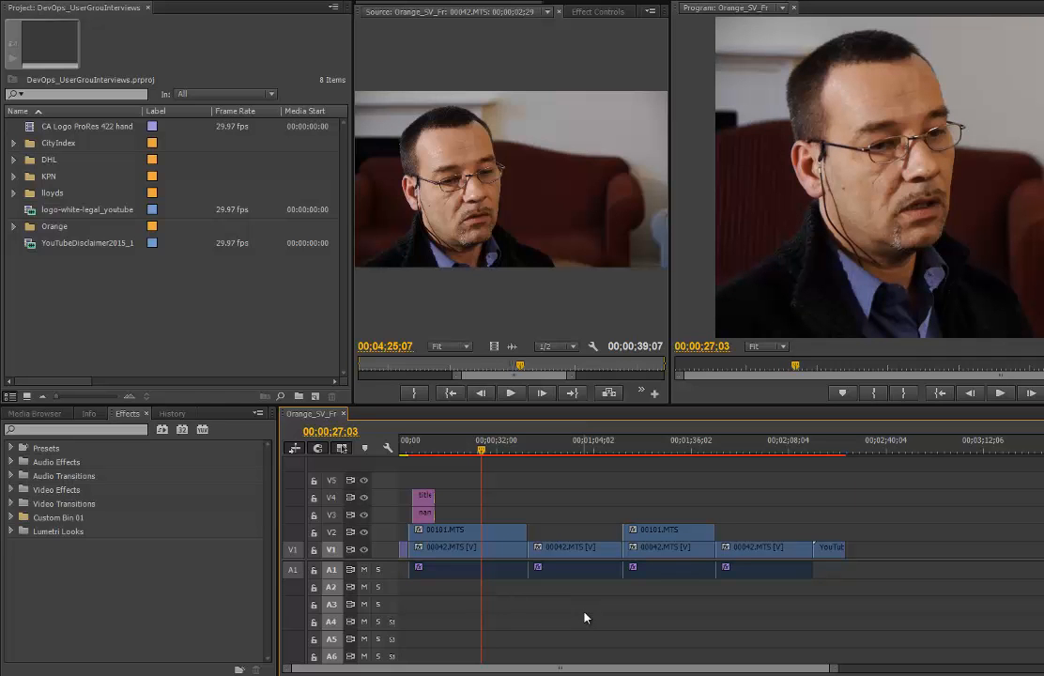
# Step: Save the project, expand Audio Effects and search 'den' to isolate the DeNoiser effect
pyautogui.press('ctrl+s')
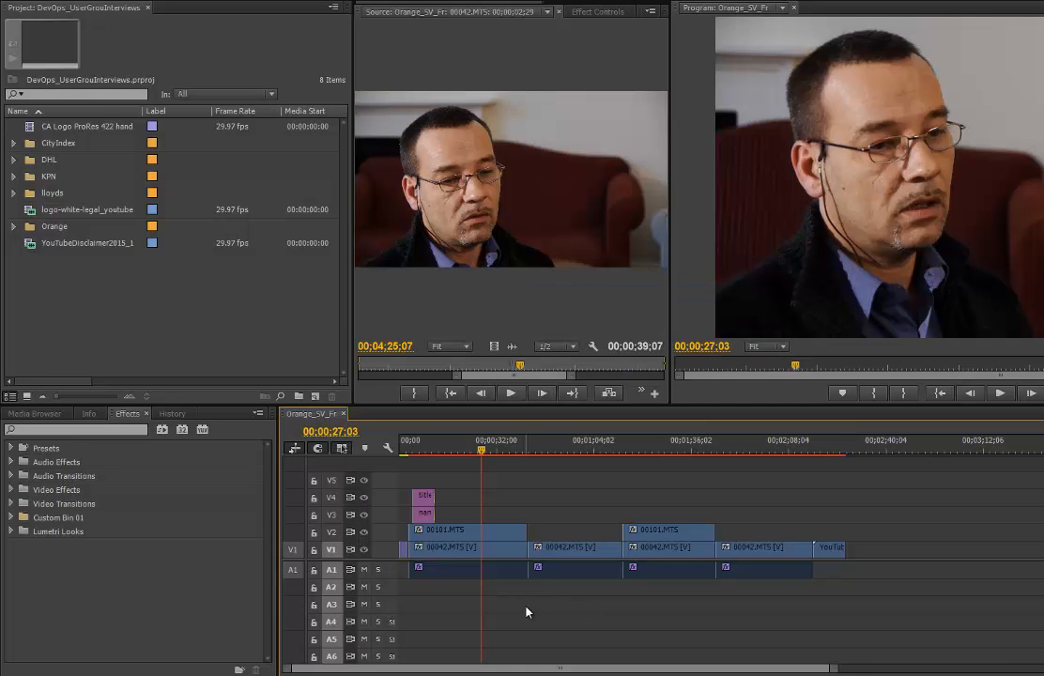
pyautogui.moveTo(459, 583)
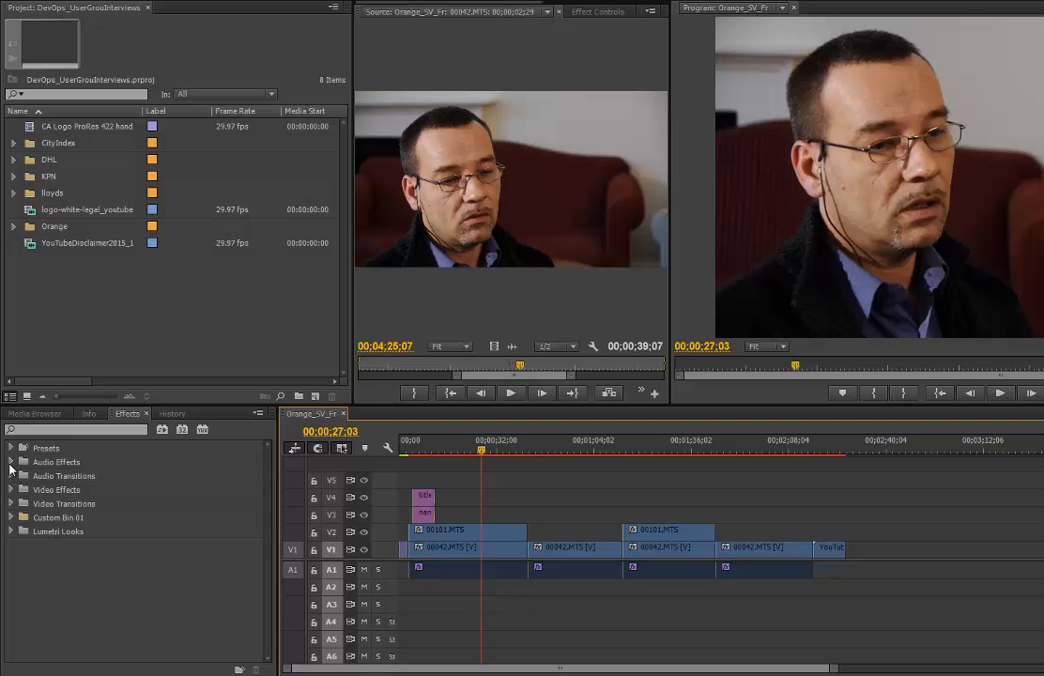
pyautogui.click(12, 462)
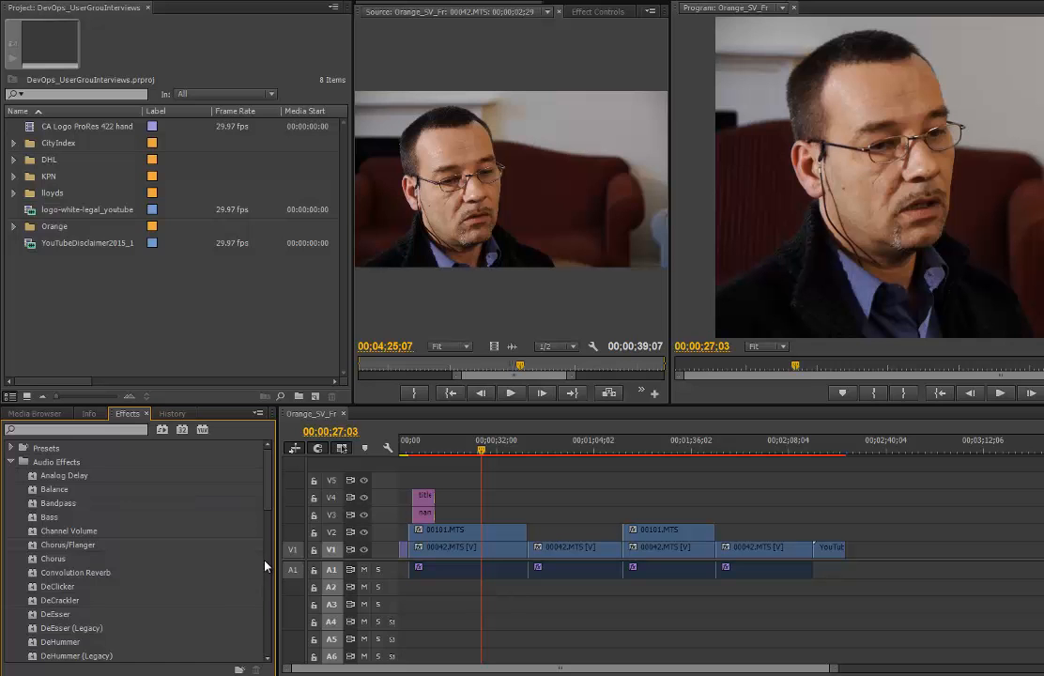
pyautogui.scroll(-3)
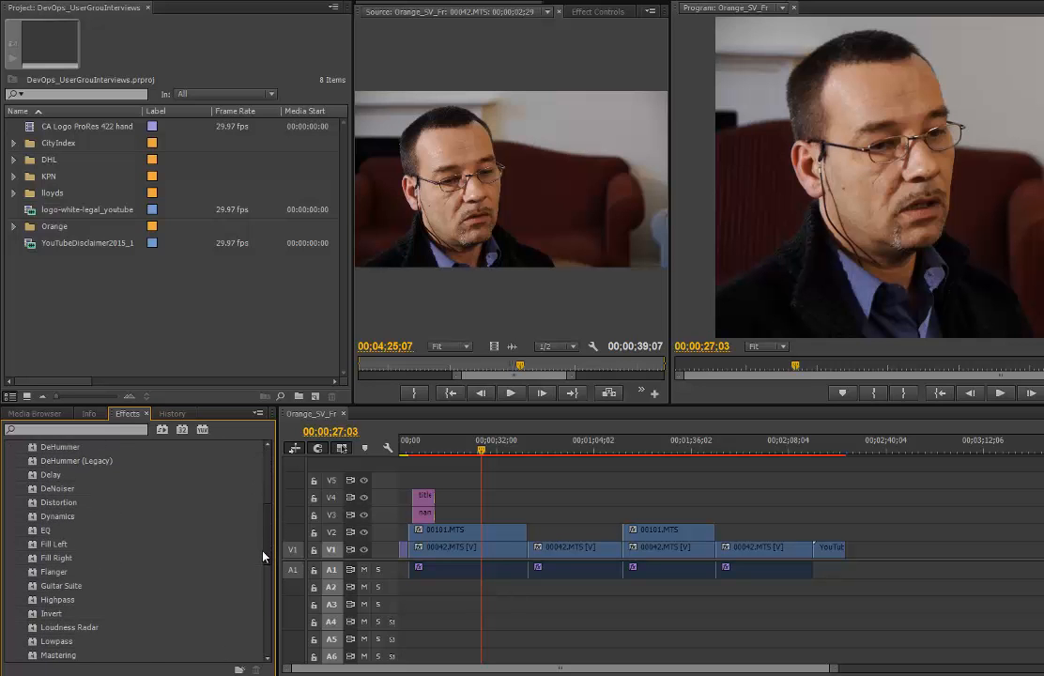
pyautogui.scroll(3)
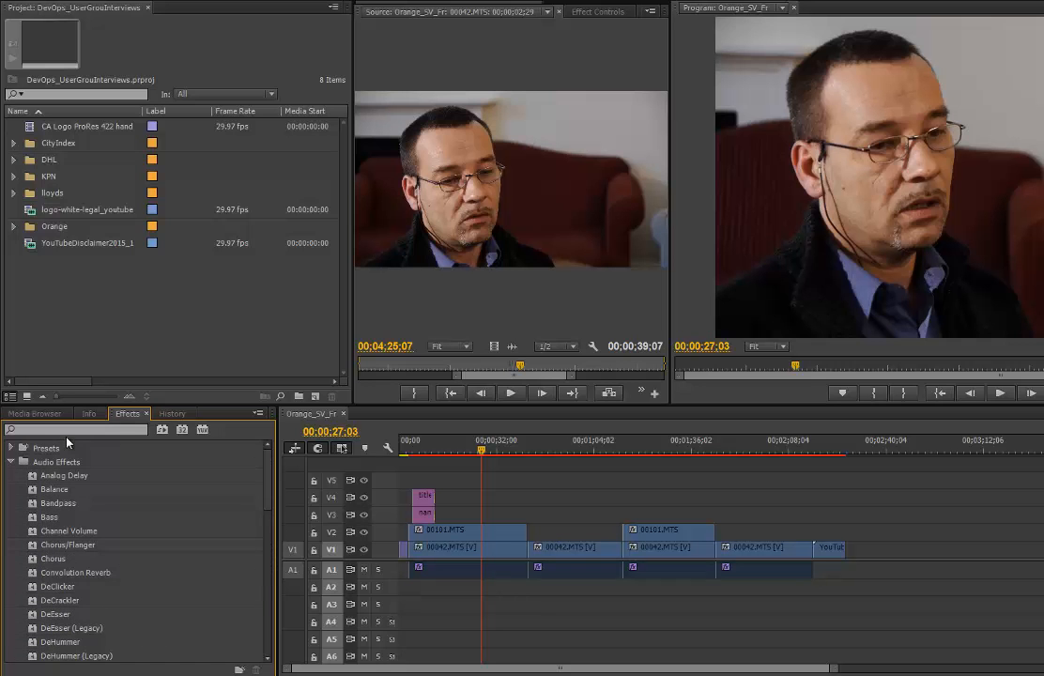
pyautogui.write('denoise')
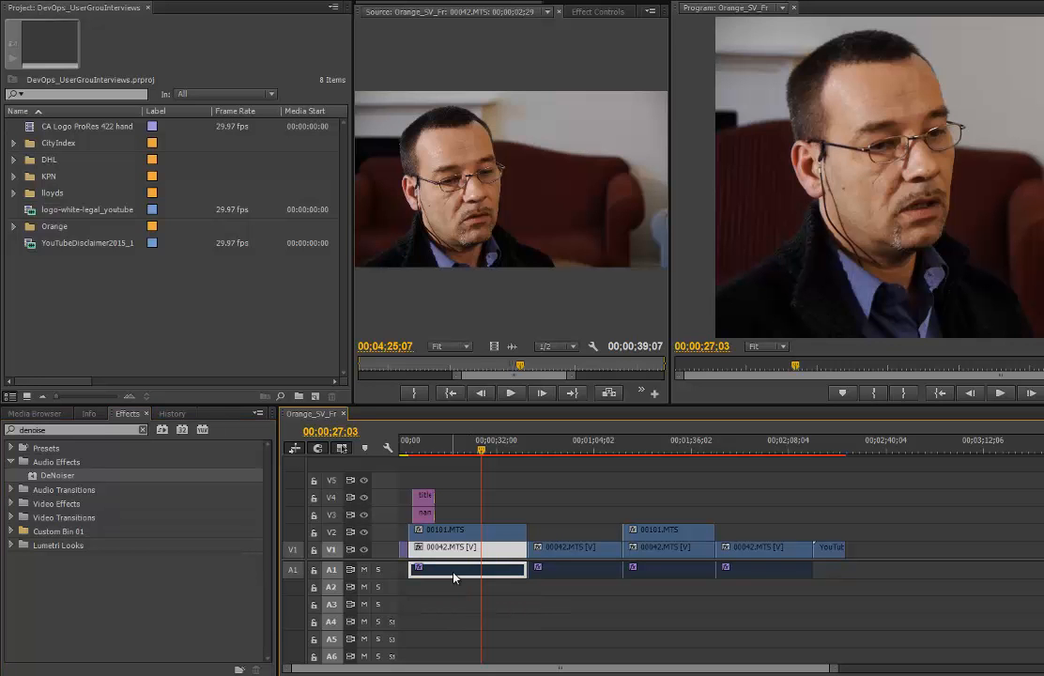
# Step: Show the first clip's DeNoiser Individual Parameters with Reduction near -15.7 dB, then reselect the clip
pyautogui.click(597, 11)
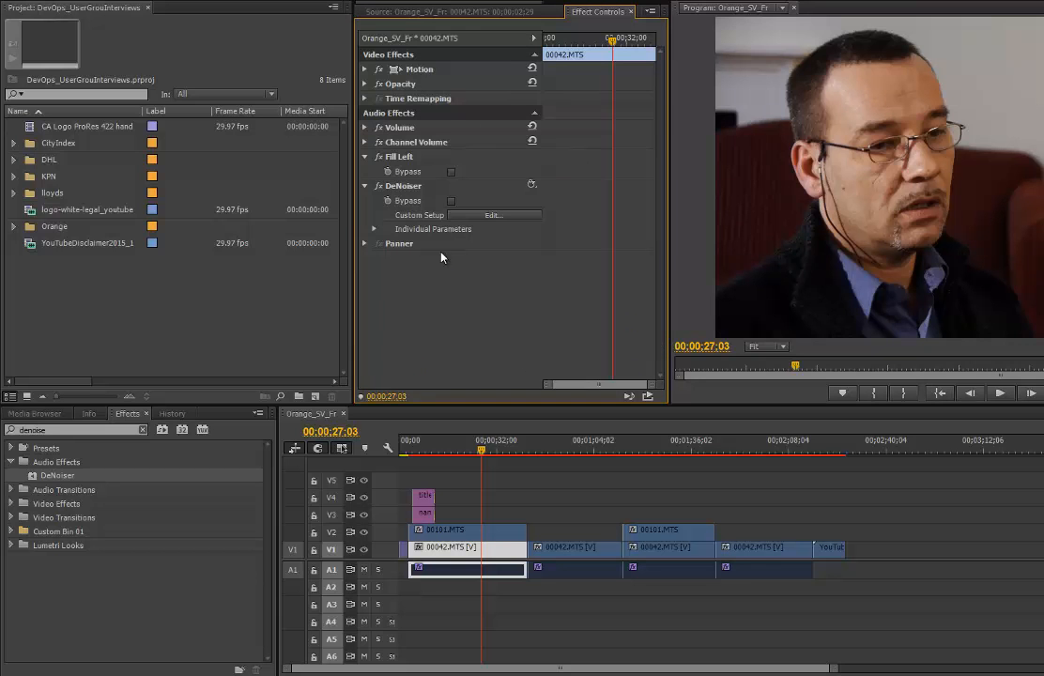
pyautogui.click(375, 230)
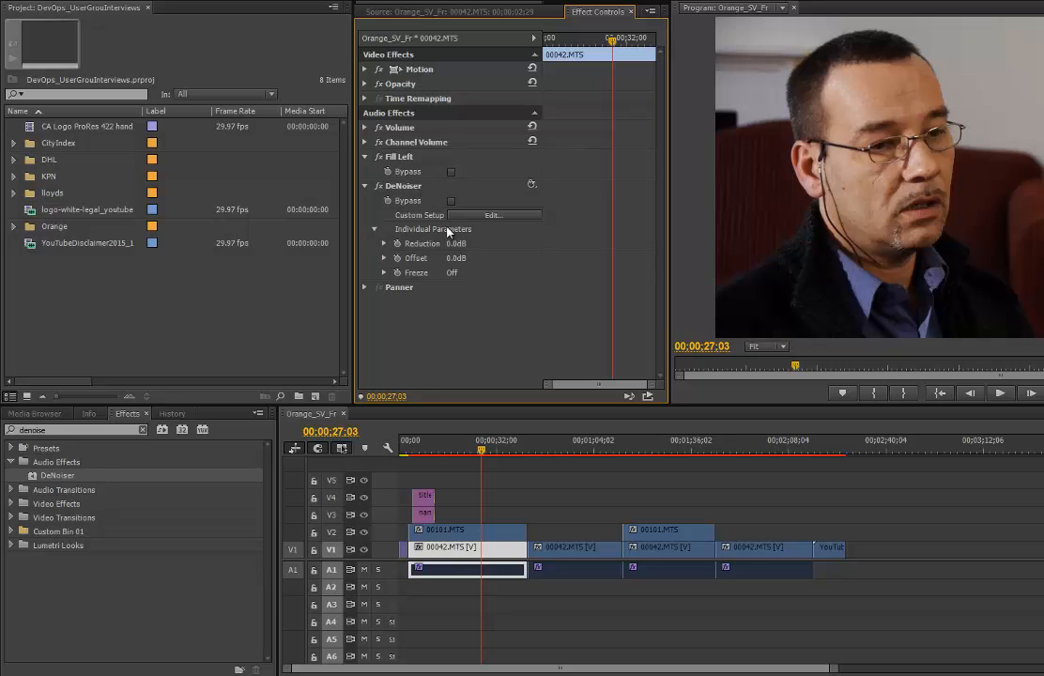
pyautogui.click(383, 244)
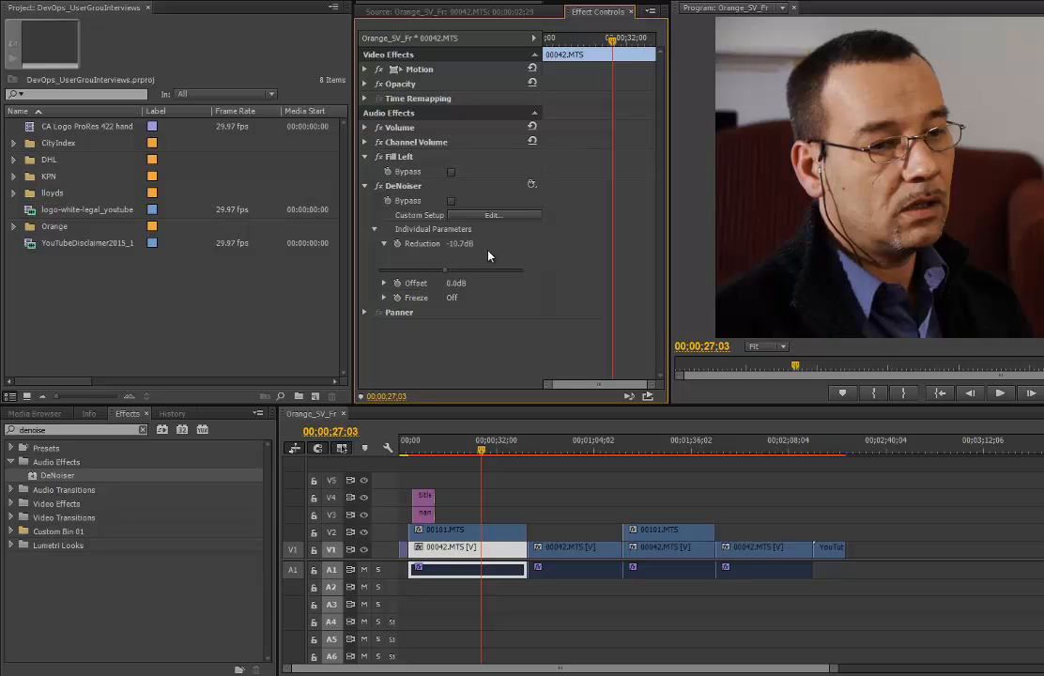
pyautogui.moveTo(522, 620)
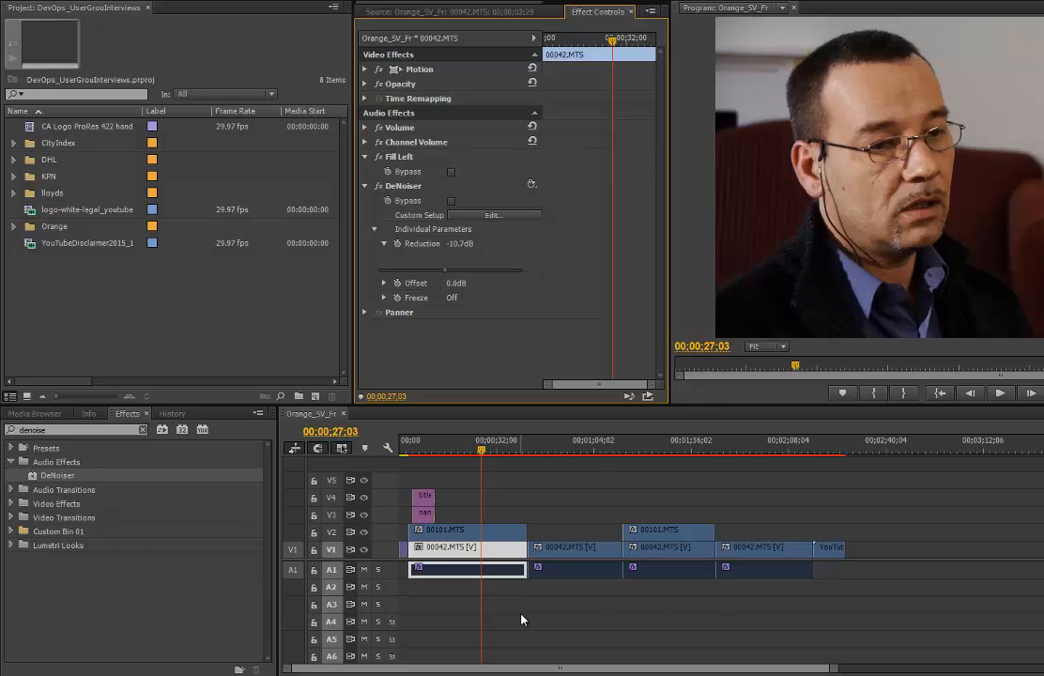
pyautogui.click(524, 616)
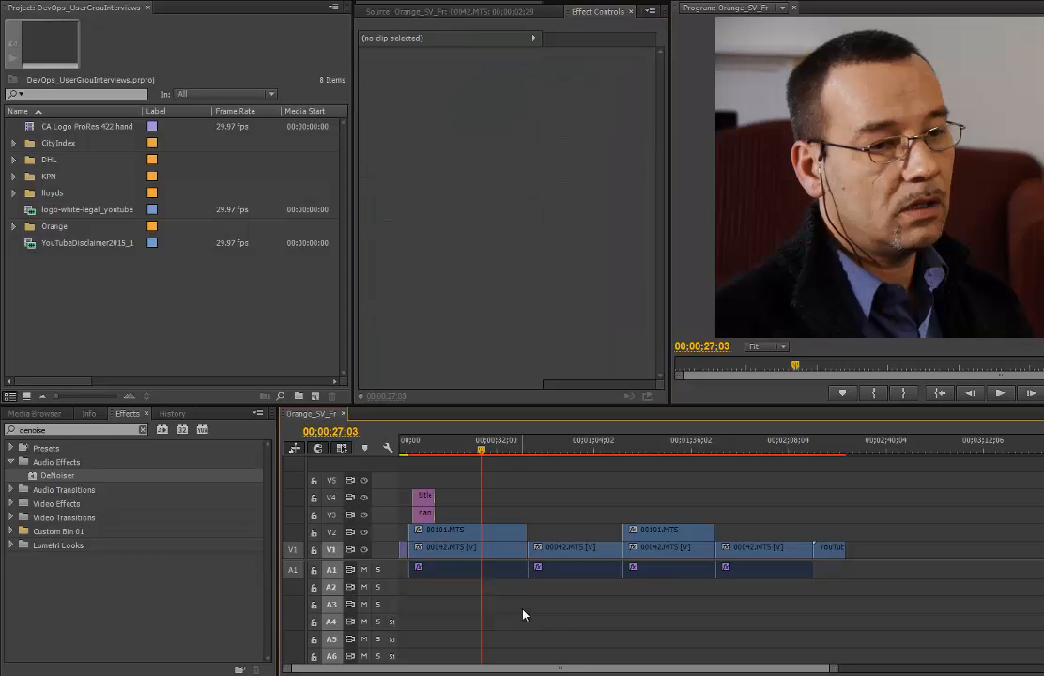
pyautogui.click(466, 569)
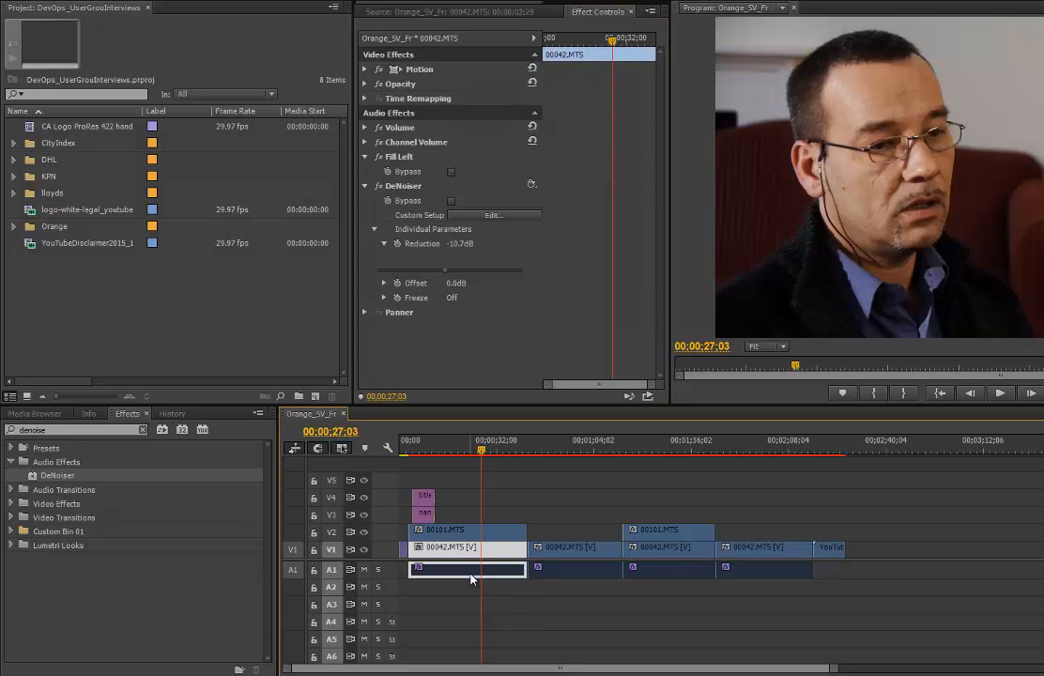
# Step: Copy the first clip and paste its DeNoiser attributes onto the later interview clips
pyautogui.rightClick(469, 571)
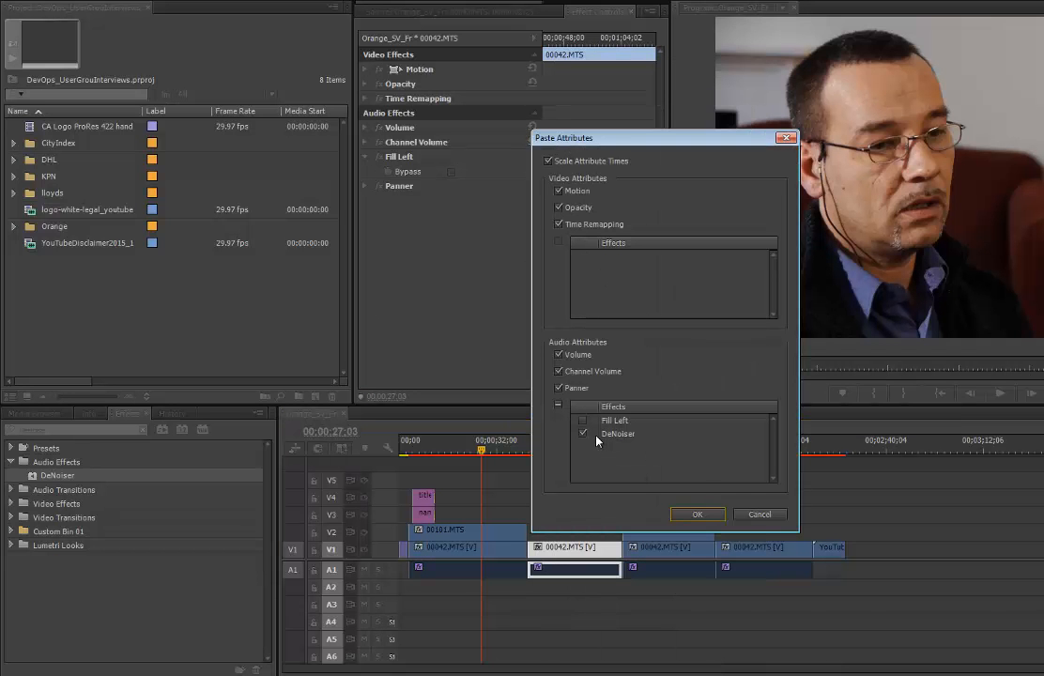
pyautogui.click(697, 515)
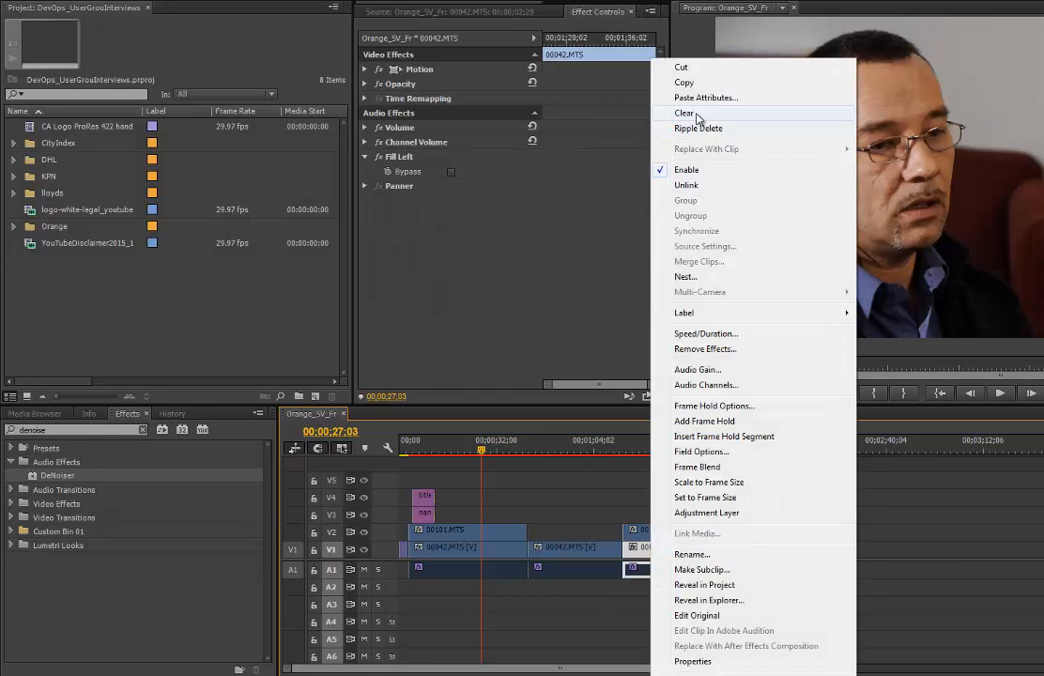
pyautogui.click(706, 98)
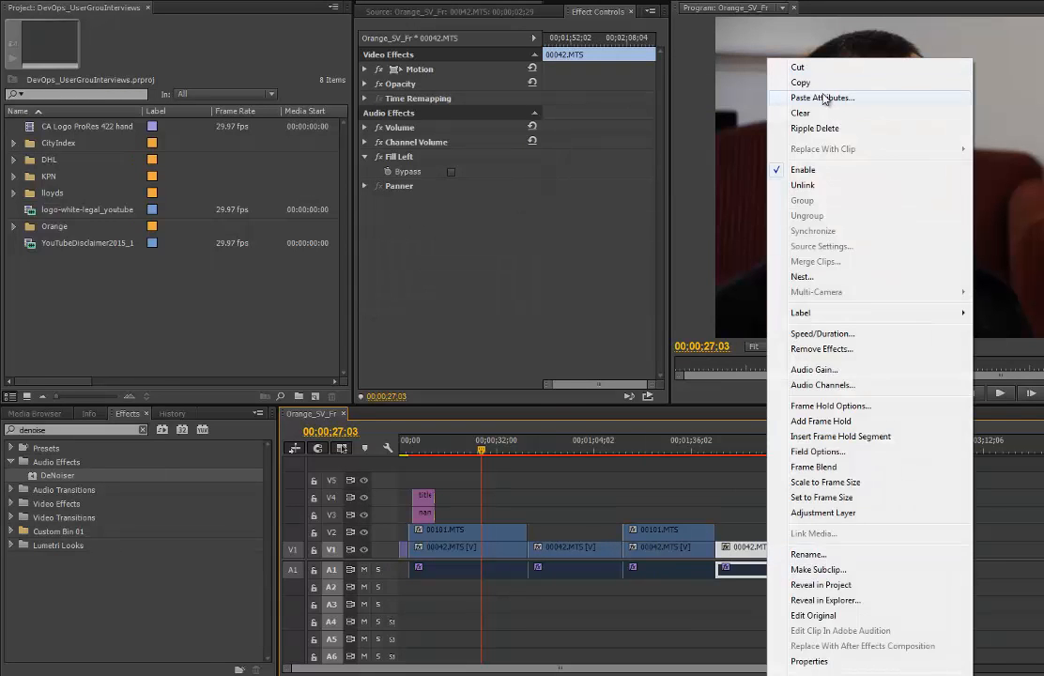
pyautogui.click(823, 98)
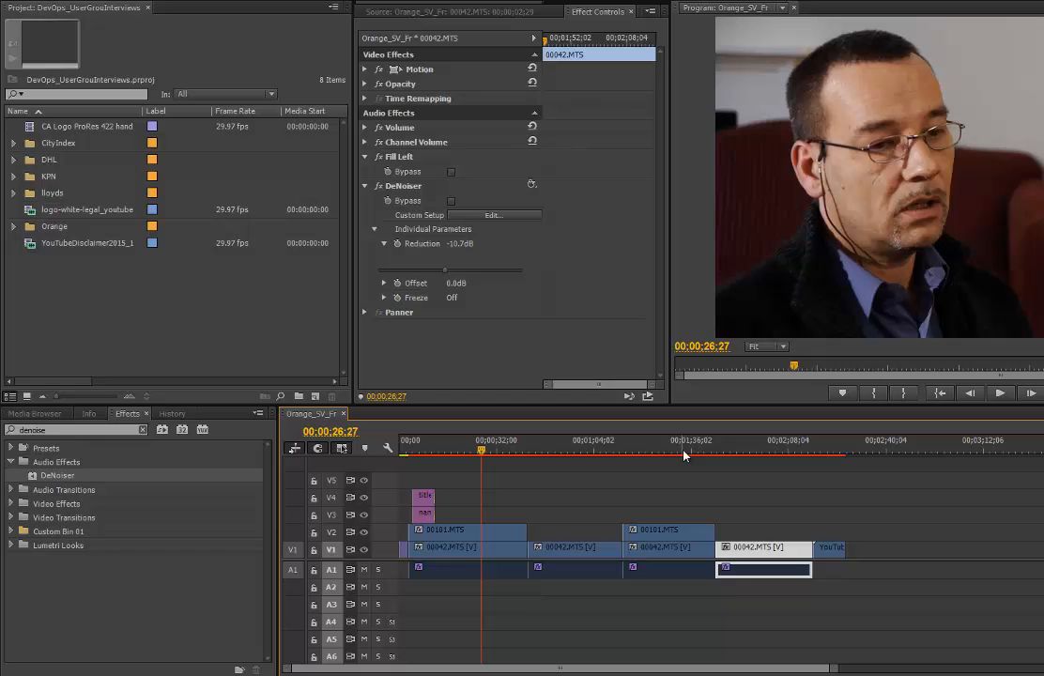
pyautogui.click(537, 439)
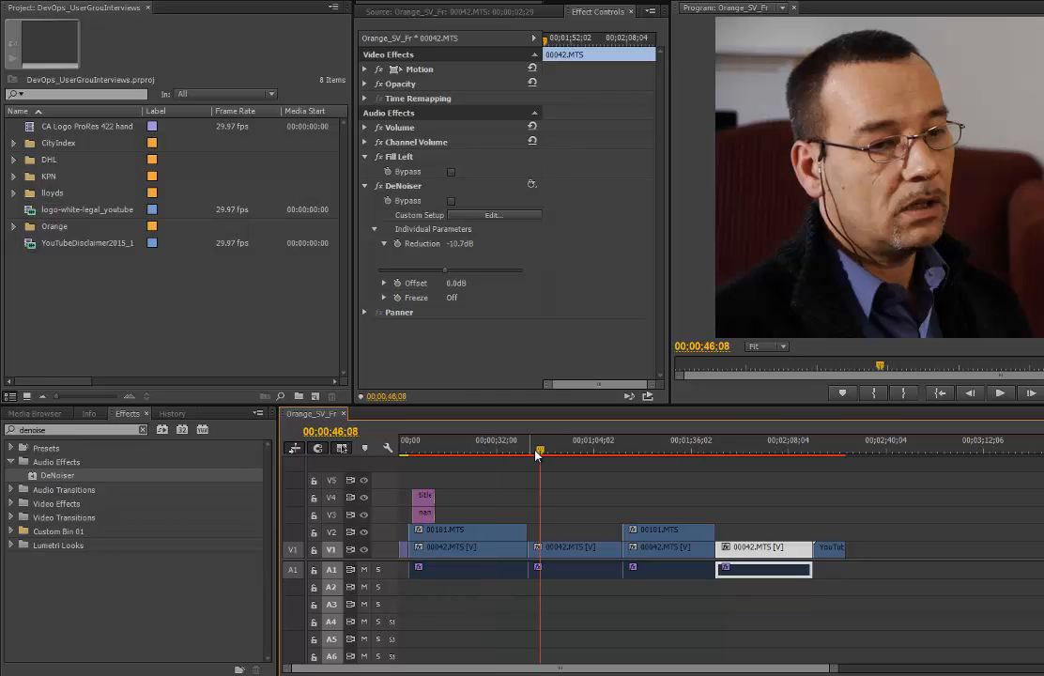
pyautogui.click(785, 450)
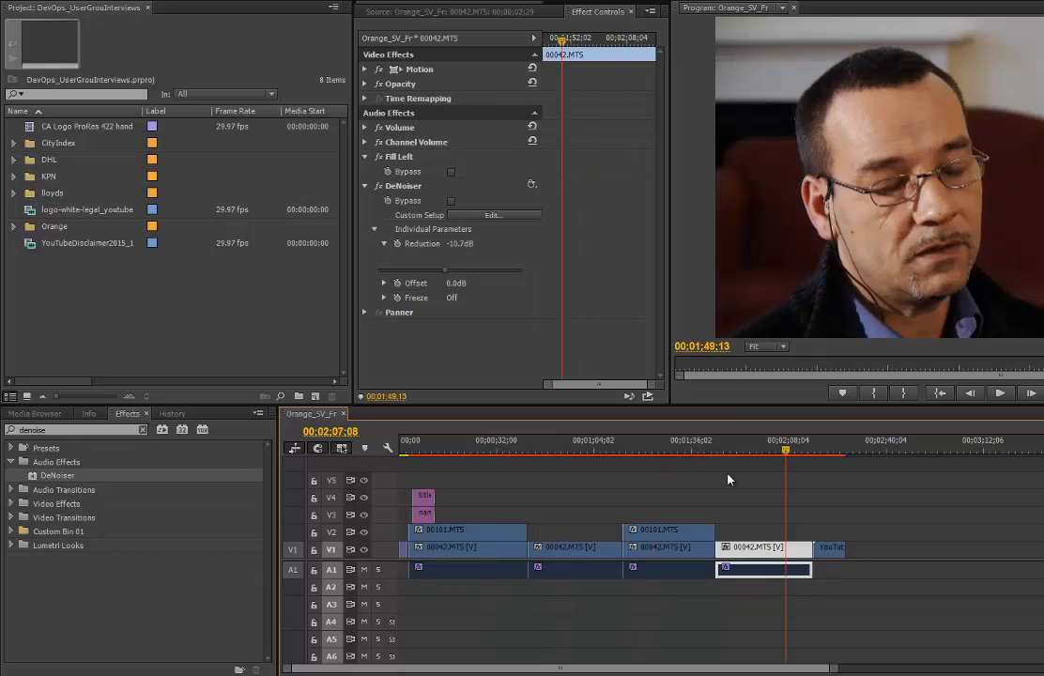
pyautogui.click(770, 451)
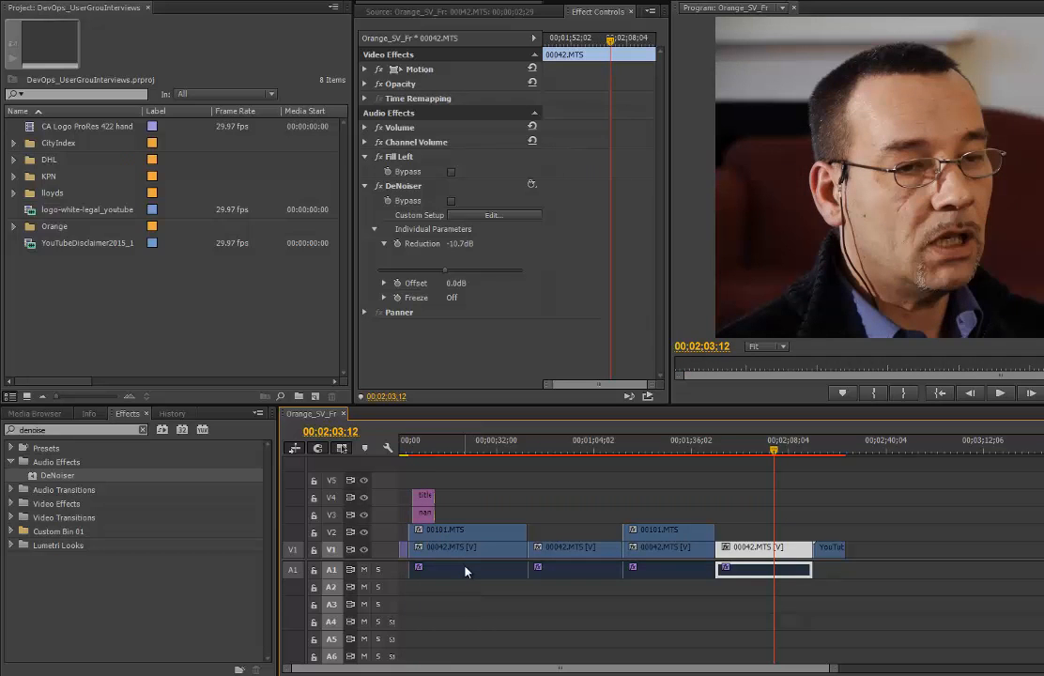
pyautogui.moveTo(465, 571)
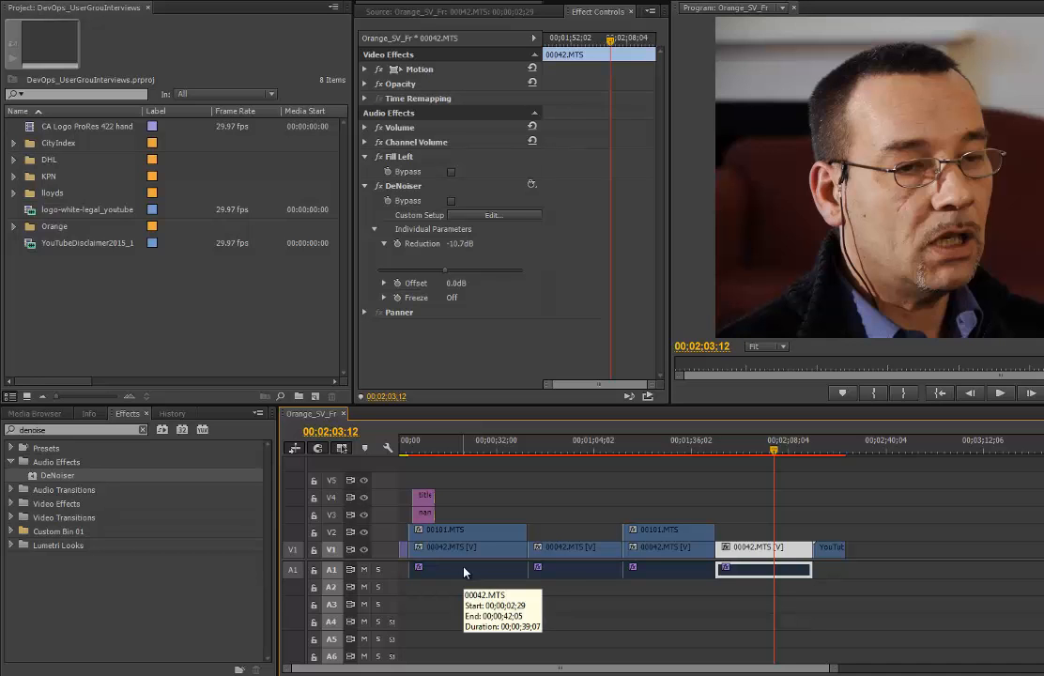
pyautogui.moveTo(549, 458)
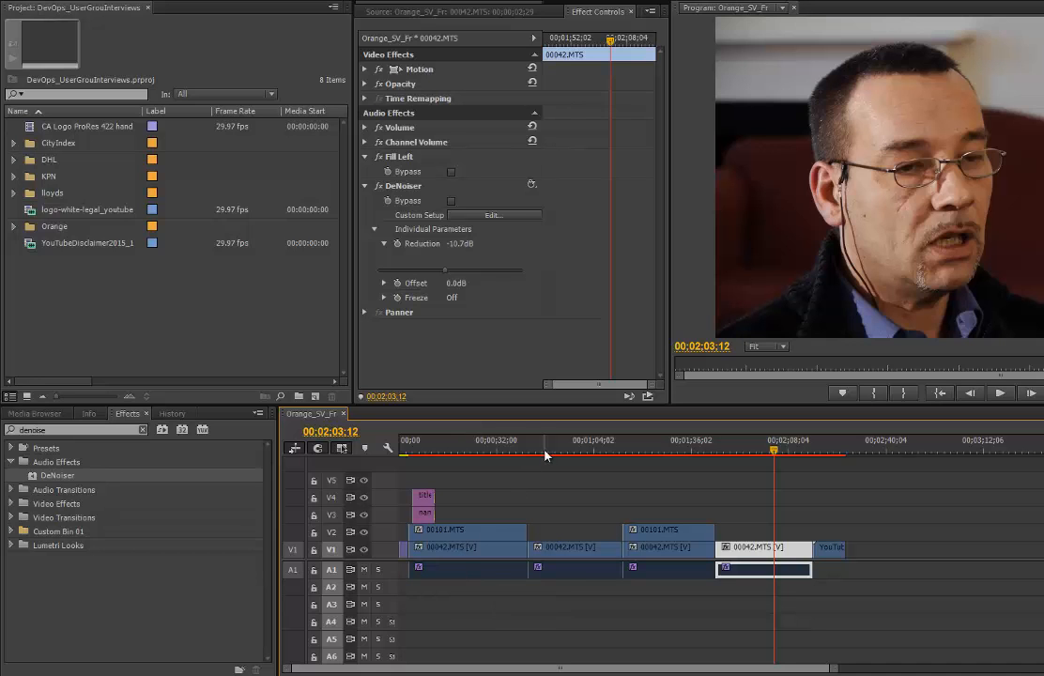
pyautogui.click(406, 451)
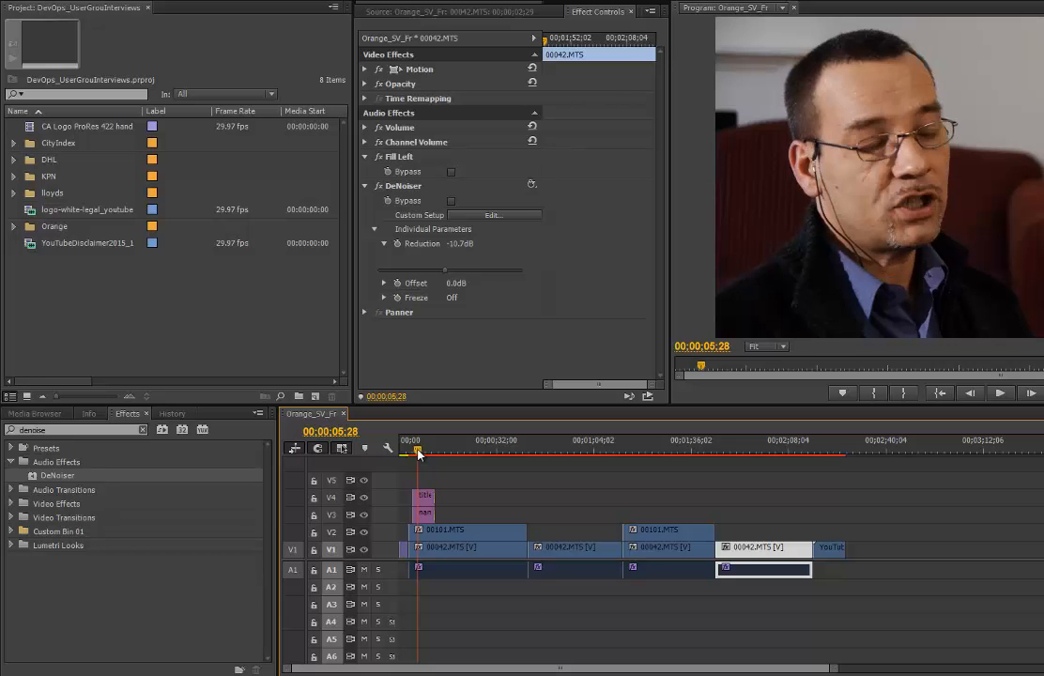
pyautogui.click(529, 450)
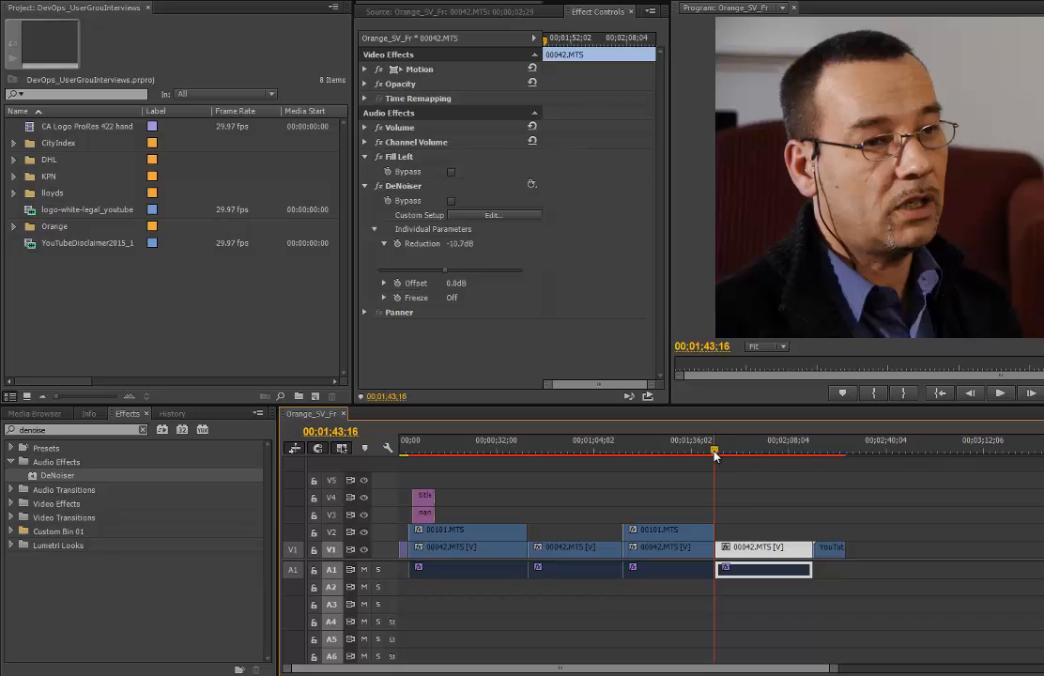
pyautogui.moveTo(733, 492)
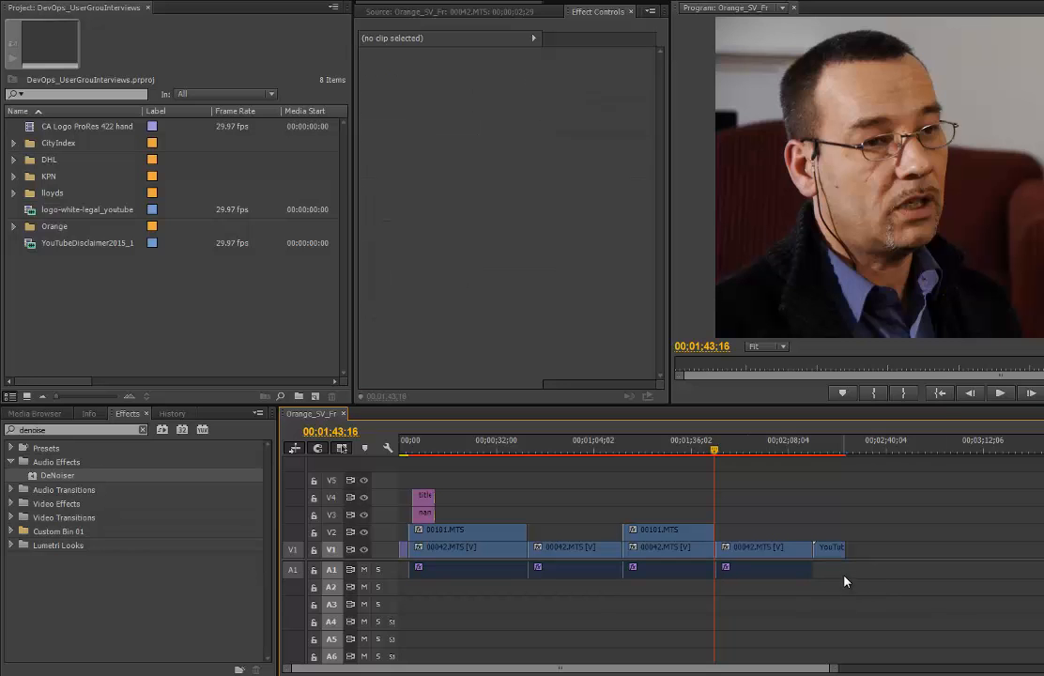
# Step: Remove effects from the last clip, then check Effect Controls on the third and first clips
pyautogui.rightClick(792, 548)
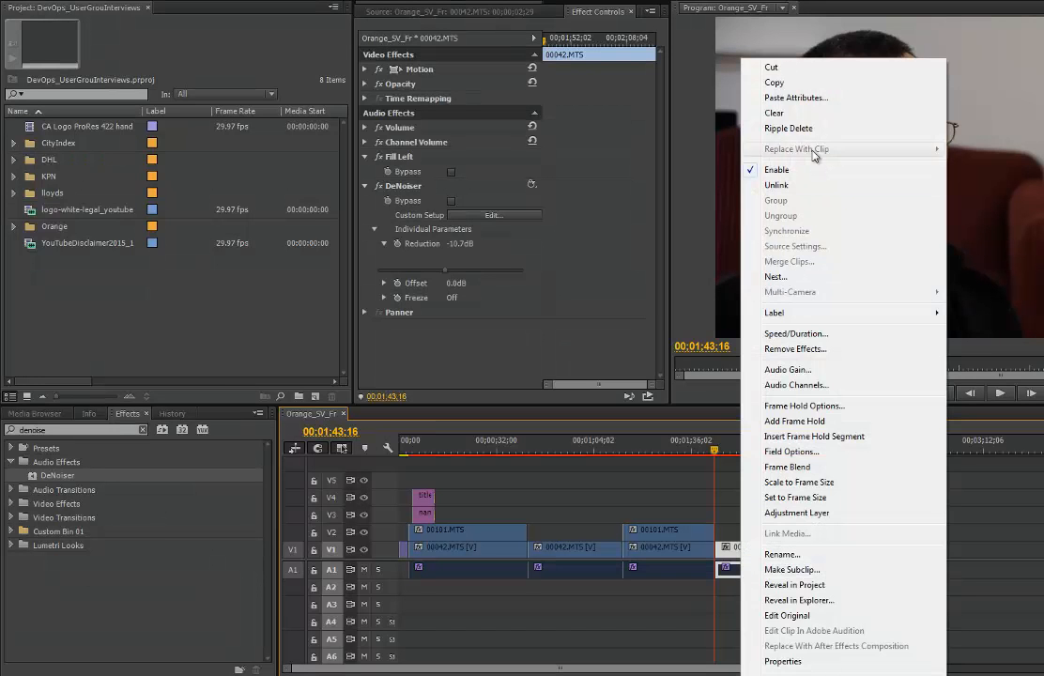
pyautogui.moveTo(797, 97)
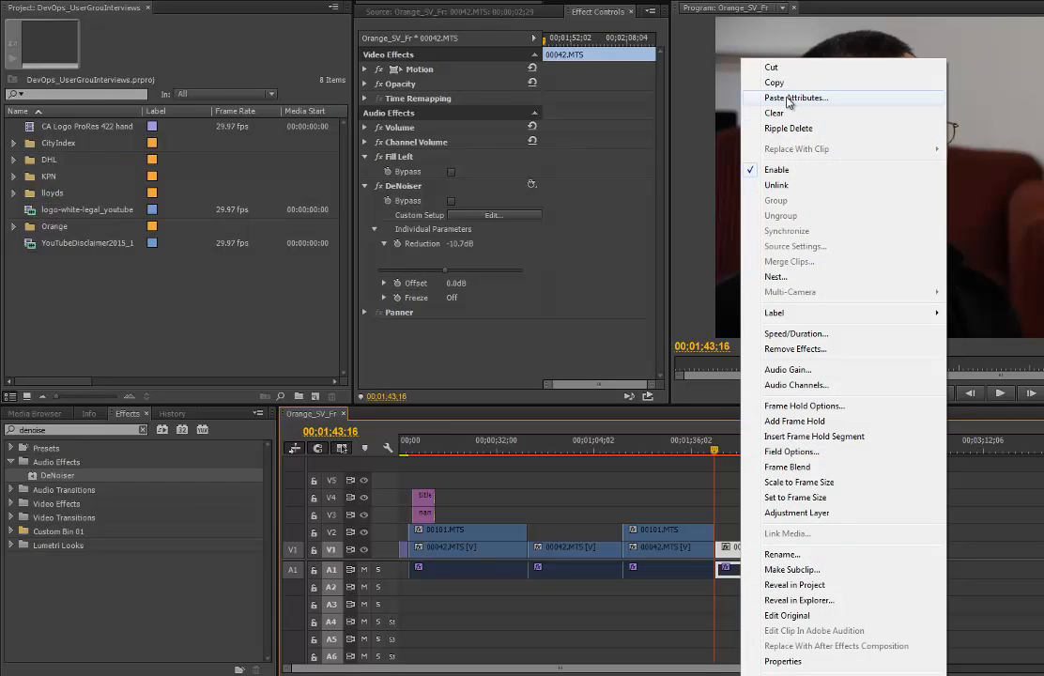
pyautogui.moveTo(732, 582)
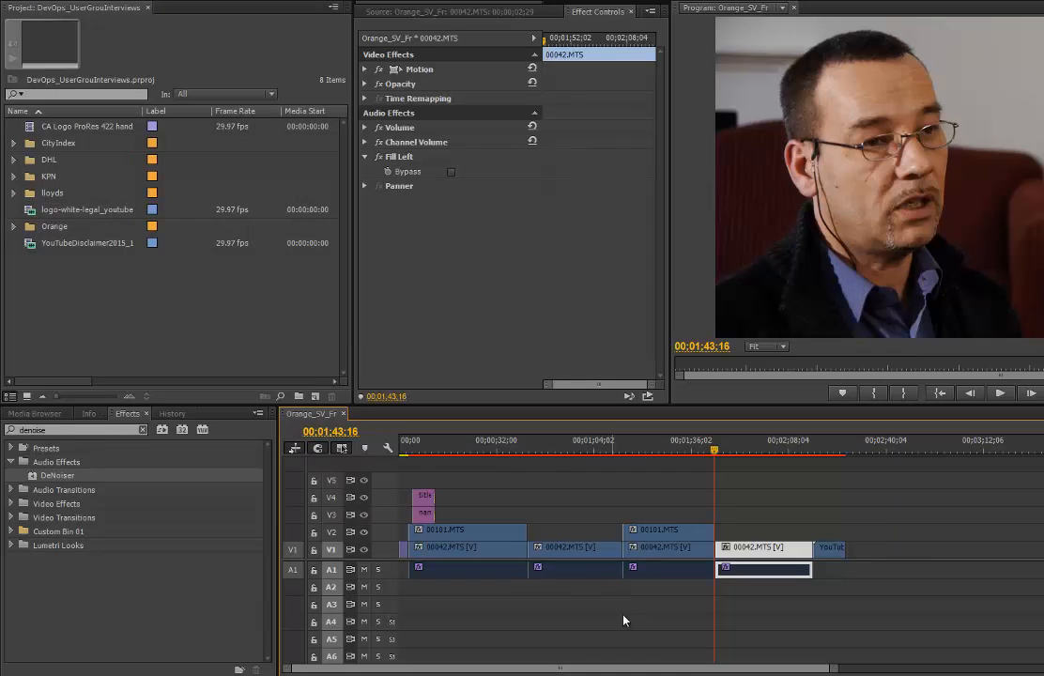
pyautogui.click(667, 571)
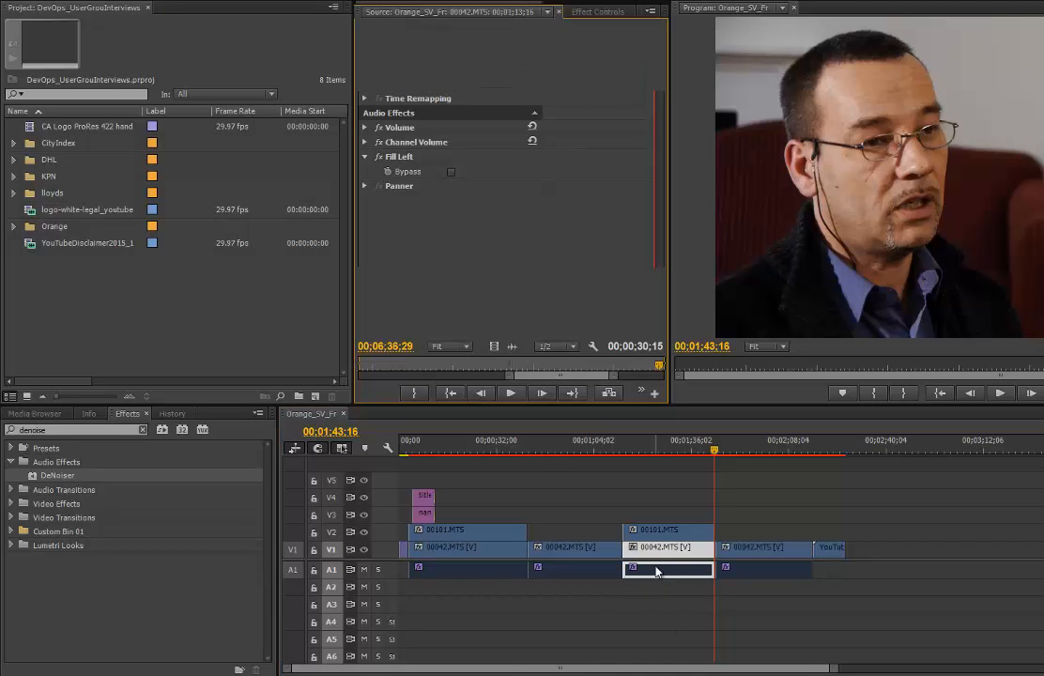
pyautogui.click(597, 11)
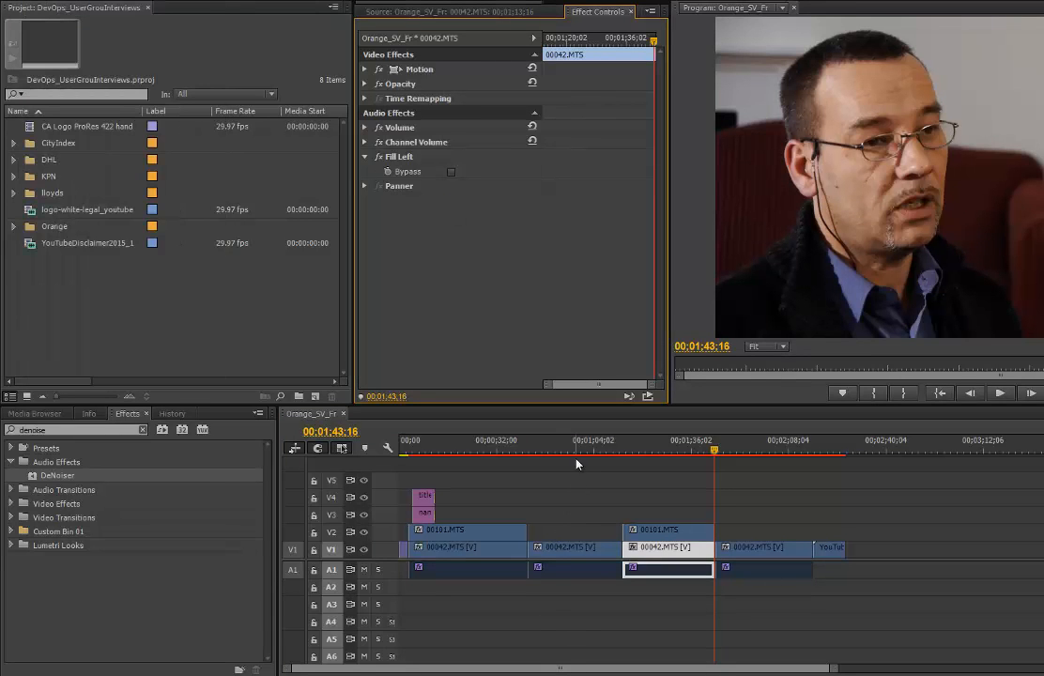
pyautogui.click(578, 451)
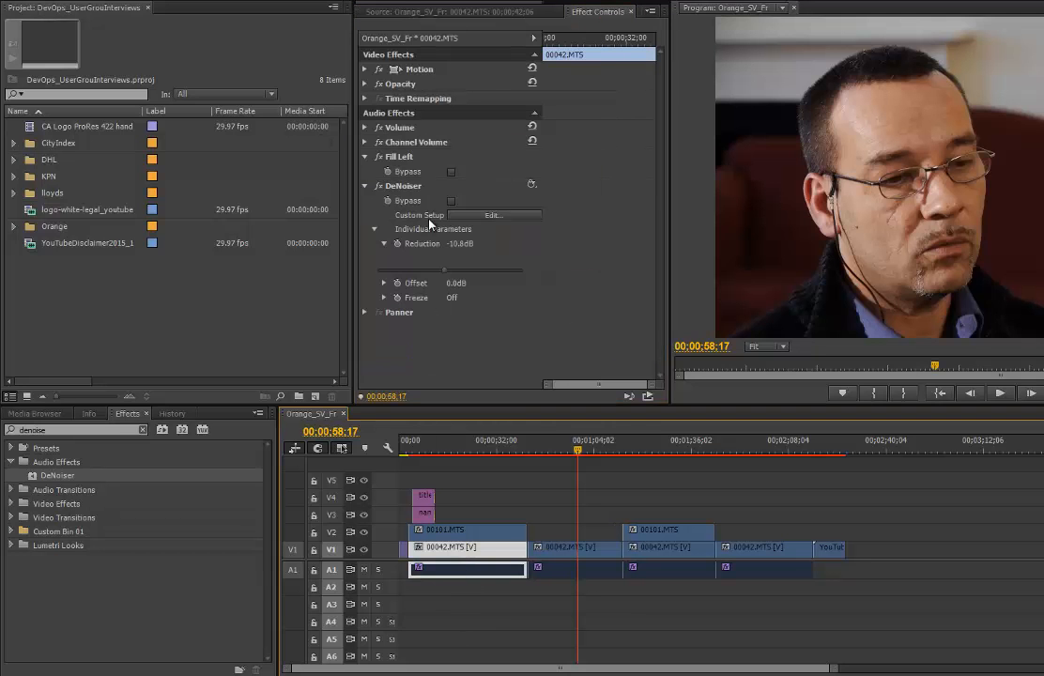
pyautogui.click(364, 186)
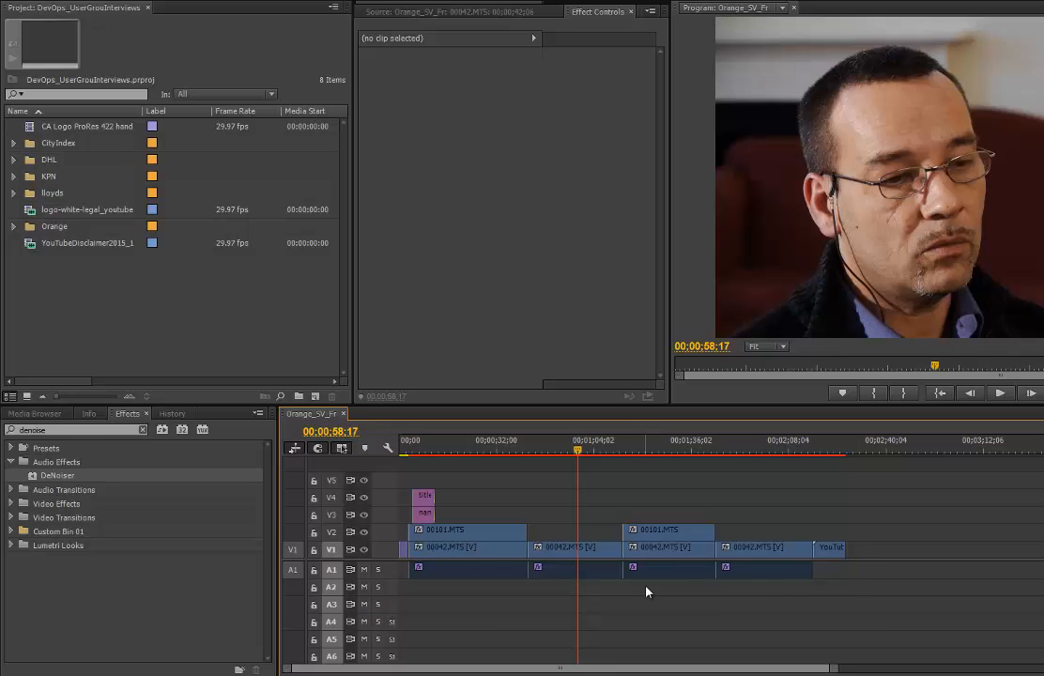
pyautogui.moveTo(825, 595)
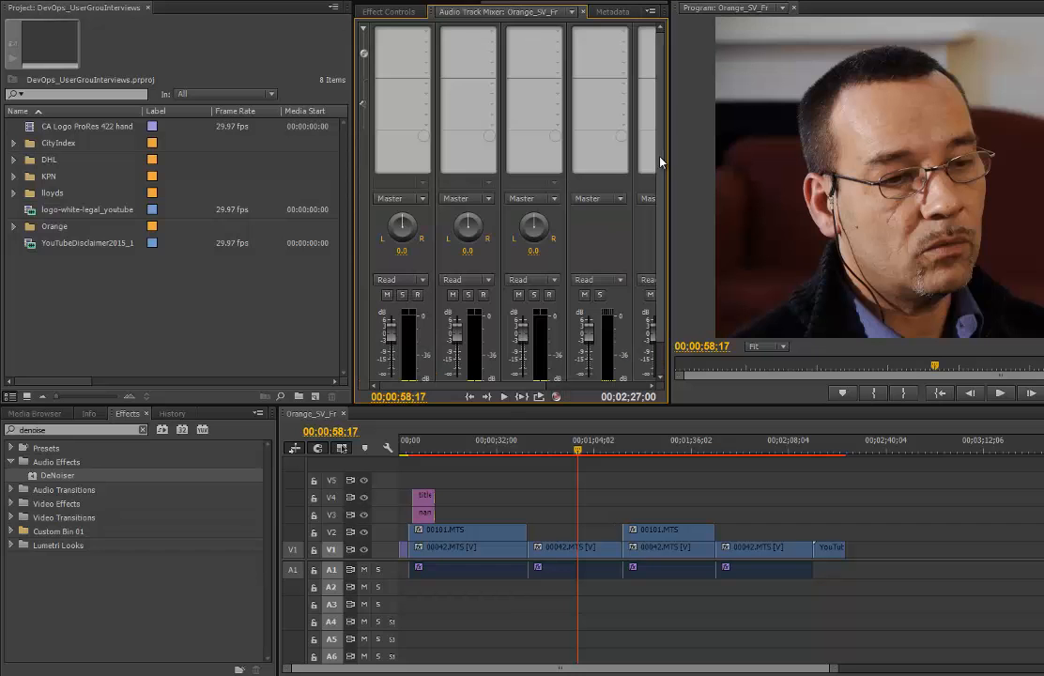
pyautogui.moveTo(667, 47)
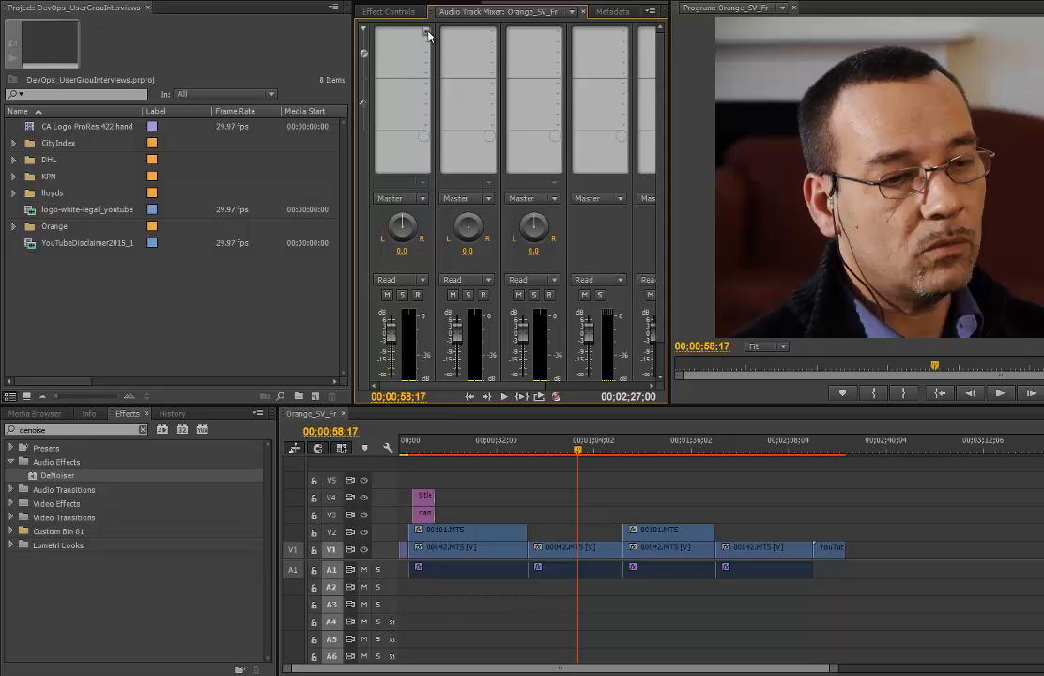
pyautogui.moveTo(495, 161)
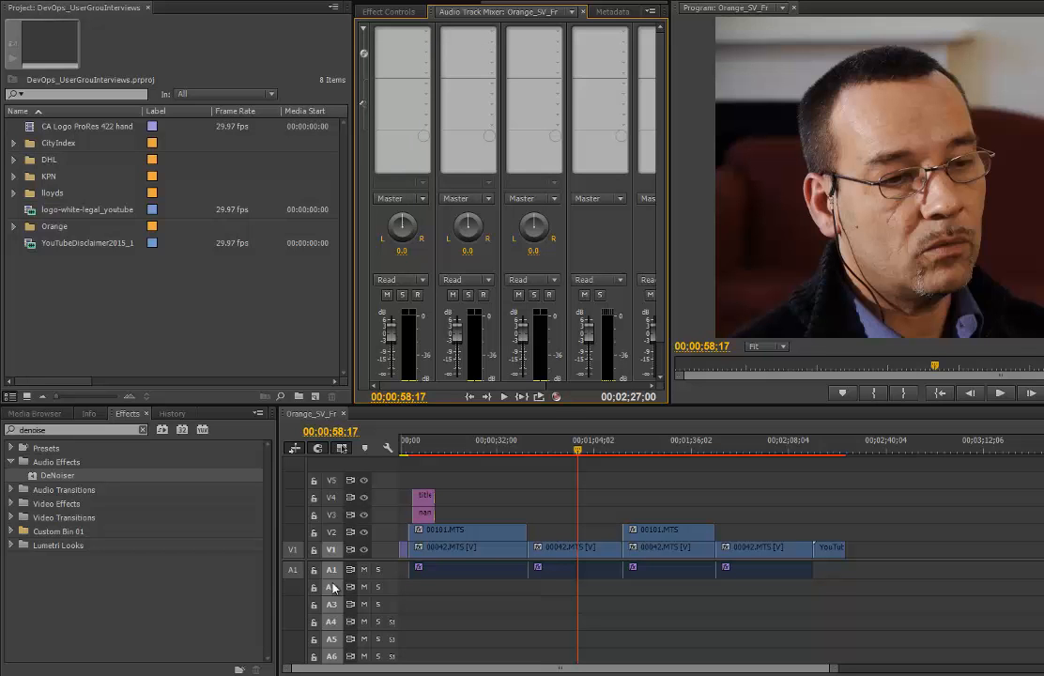
pyautogui.moveTo(398, 571)
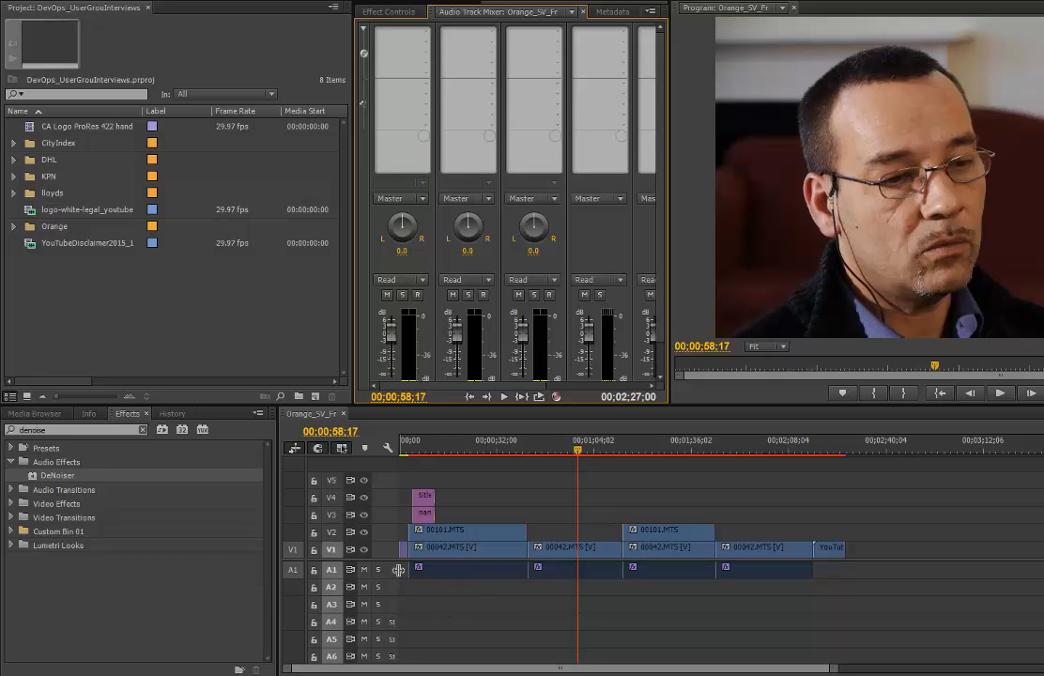
pyautogui.moveTo(428, 36)
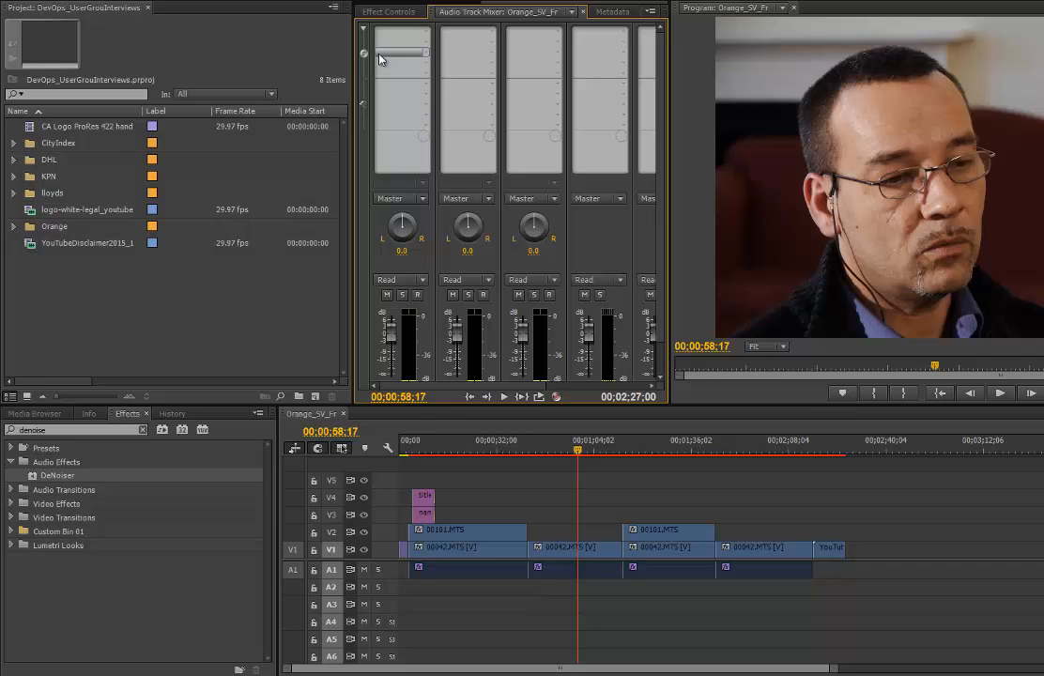
pyautogui.moveTo(425, 34)
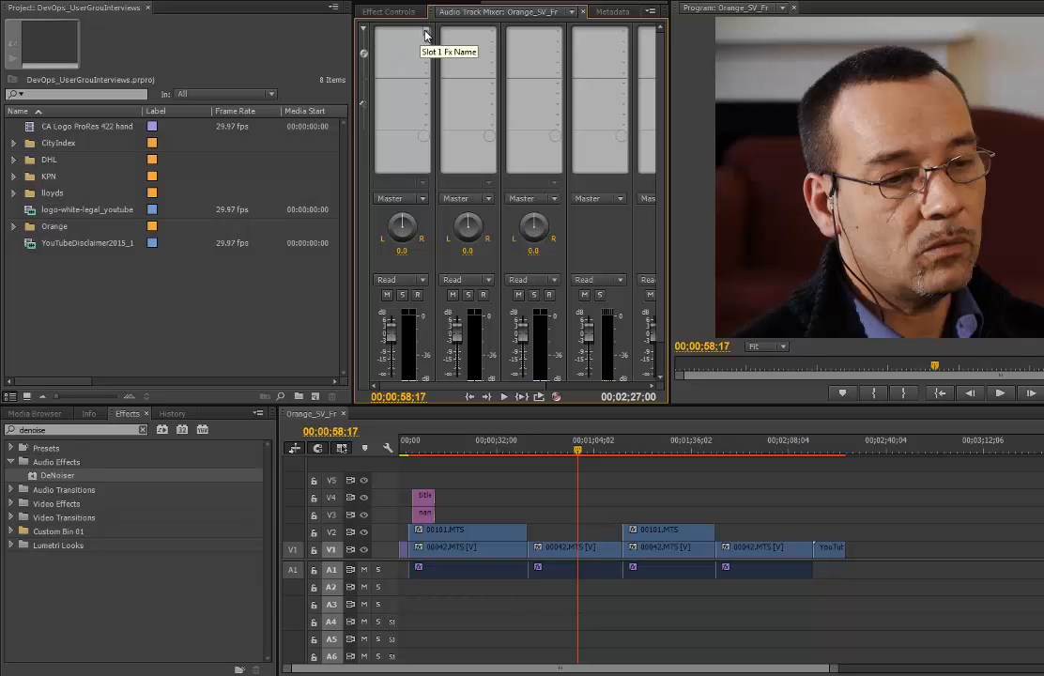
# Step: Insert DeNoiser in Audio 1's first mixer slot and close the Track Fx Editor
pyautogui.click(402, 34)
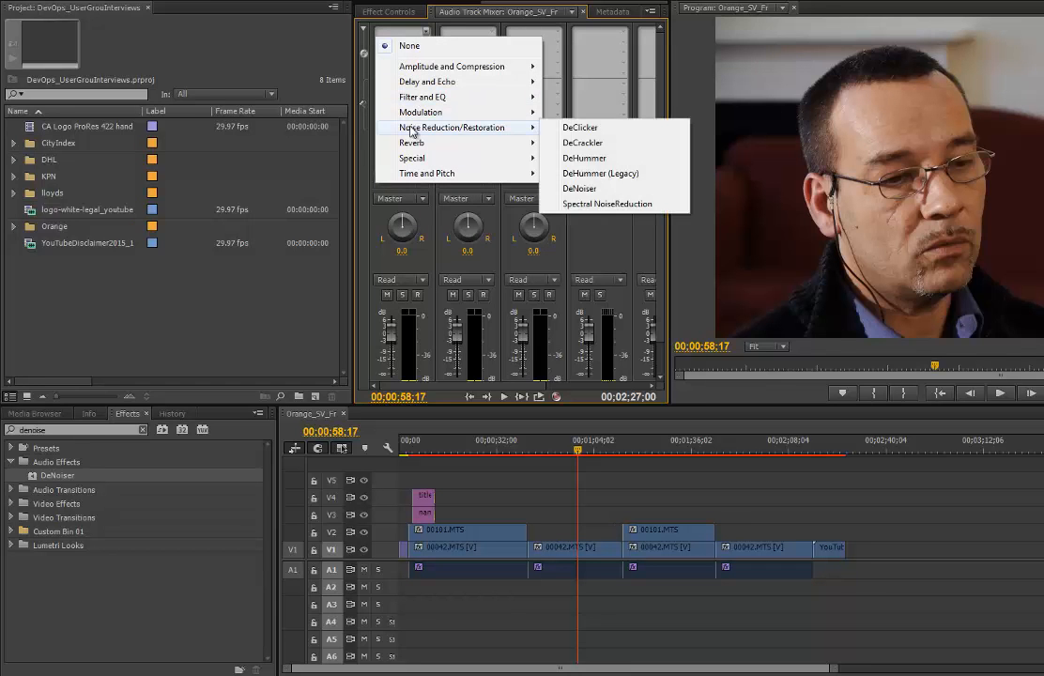
pyautogui.click(578, 203)
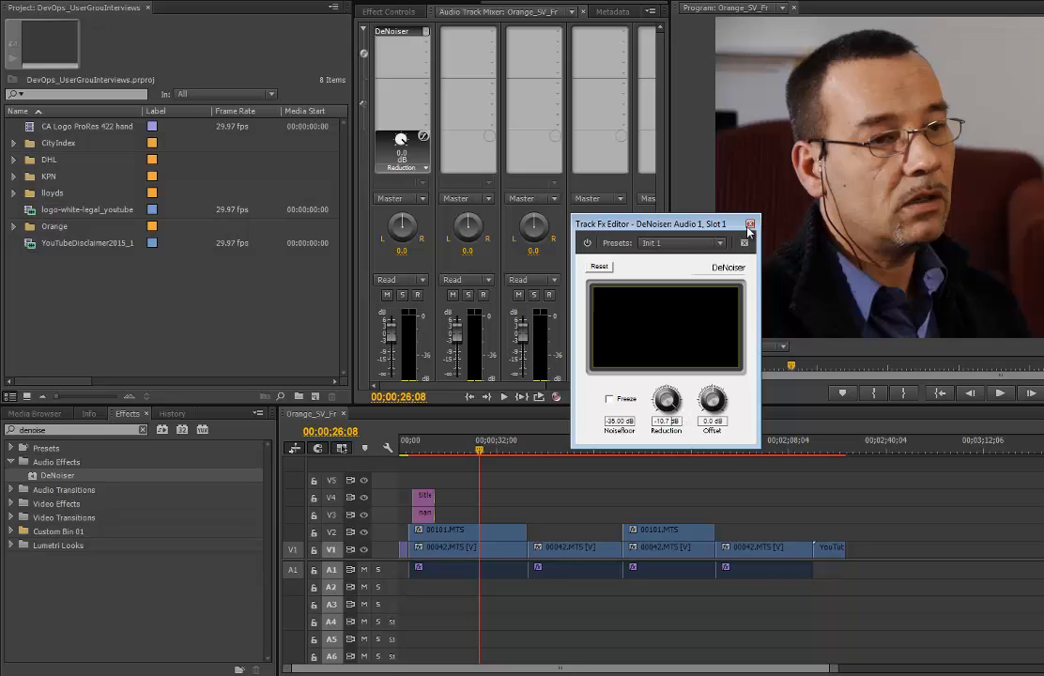
pyautogui.click(751, 223)
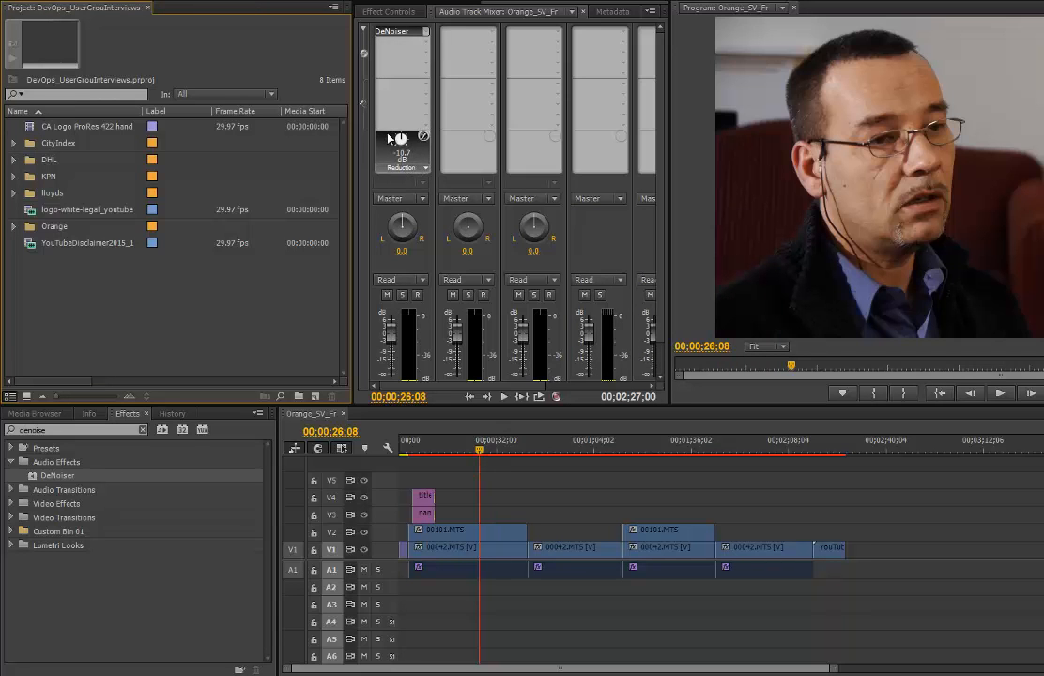
pyautogui.moveTo(864, 588)
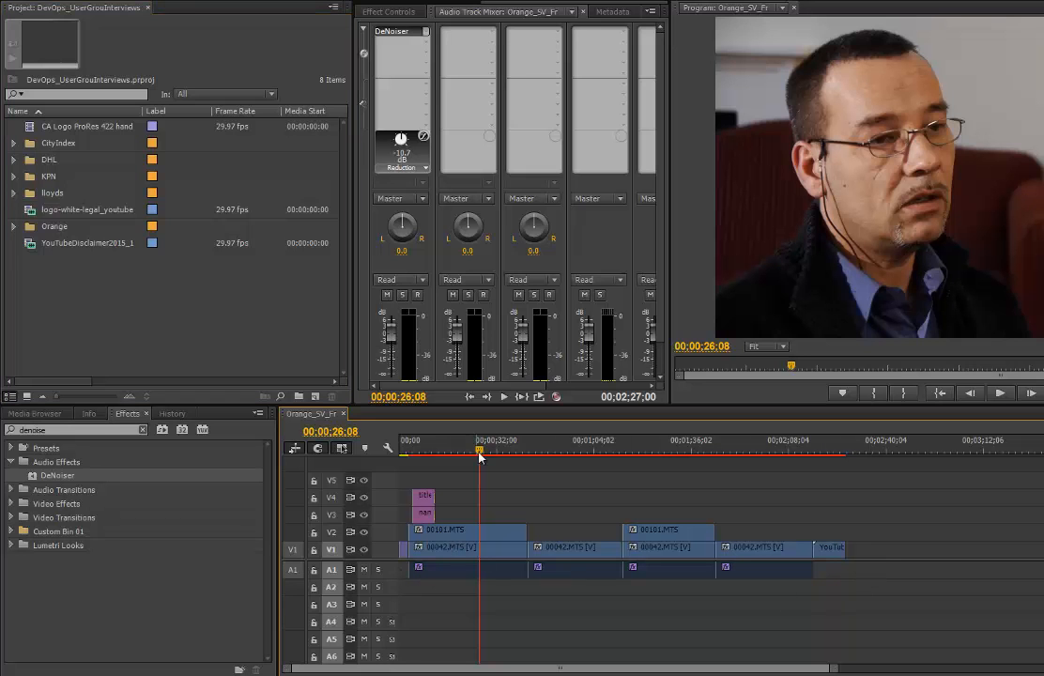
pyautogui.click(428, 457)
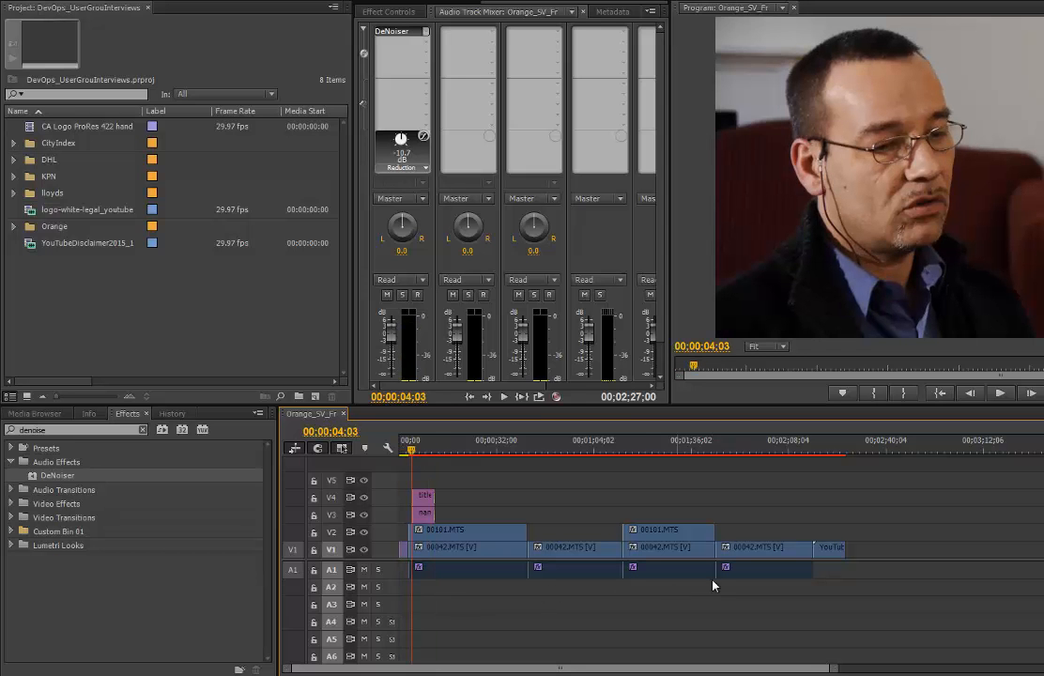
pyautogui.click(669, 567)
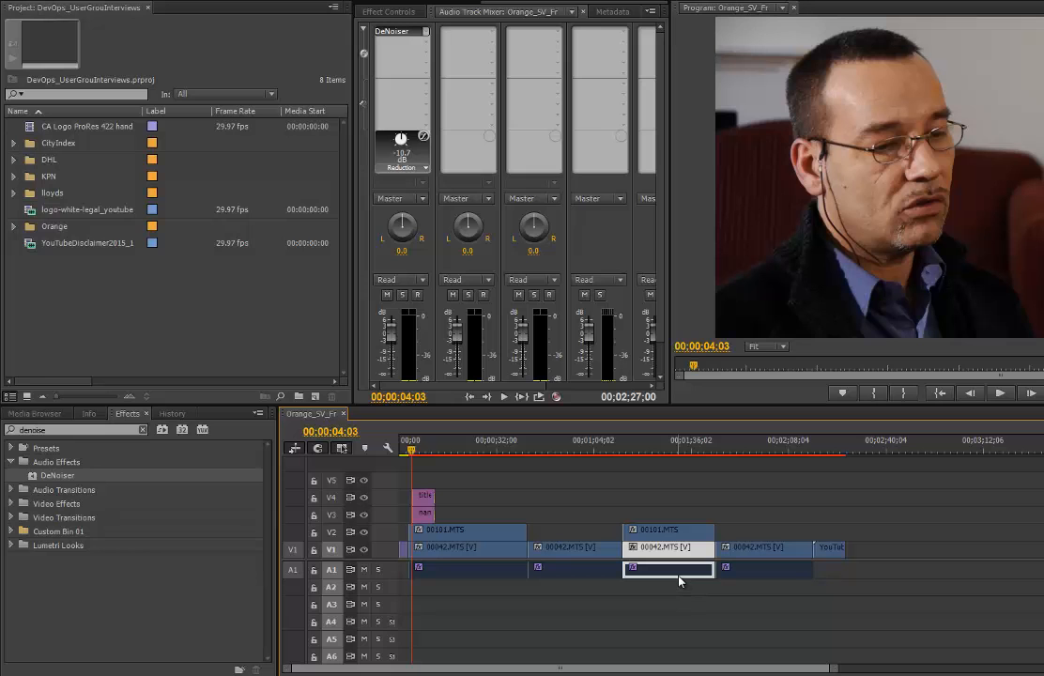
pyautogui.moveTo(668, 568)
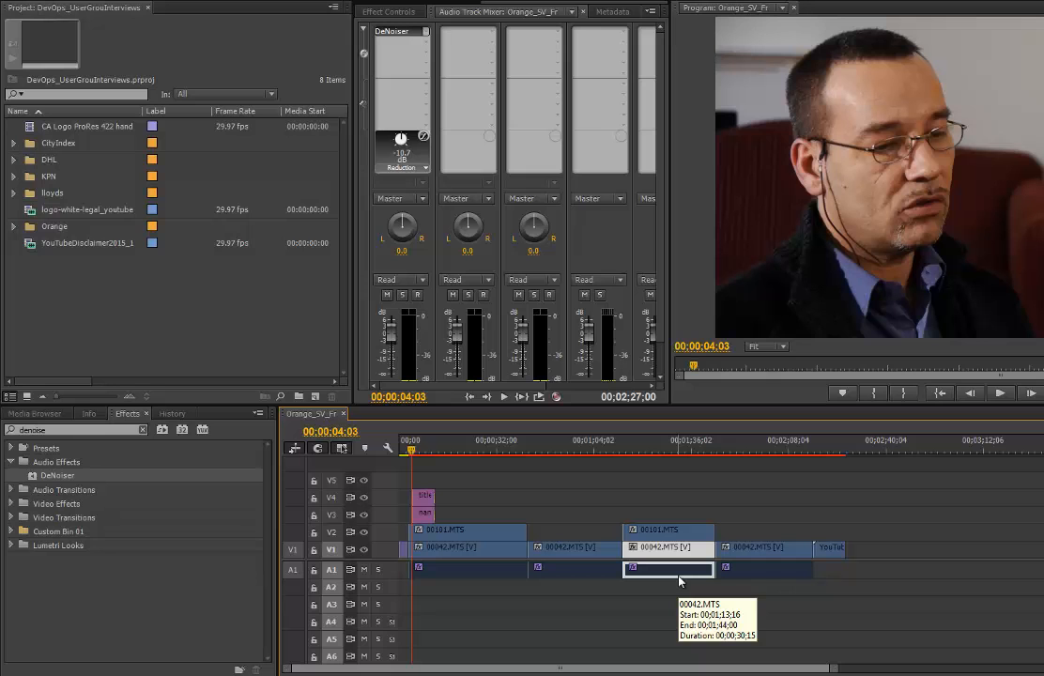
pyautogui.moveTo(19, 492)
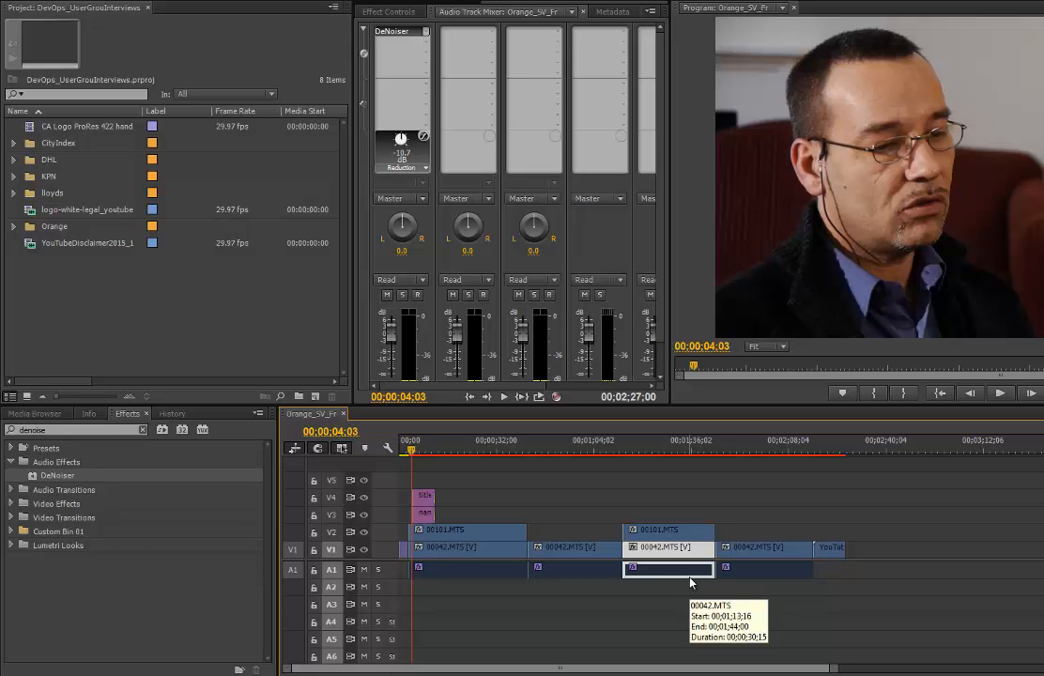
pyautogui.moveTo(682, 582)
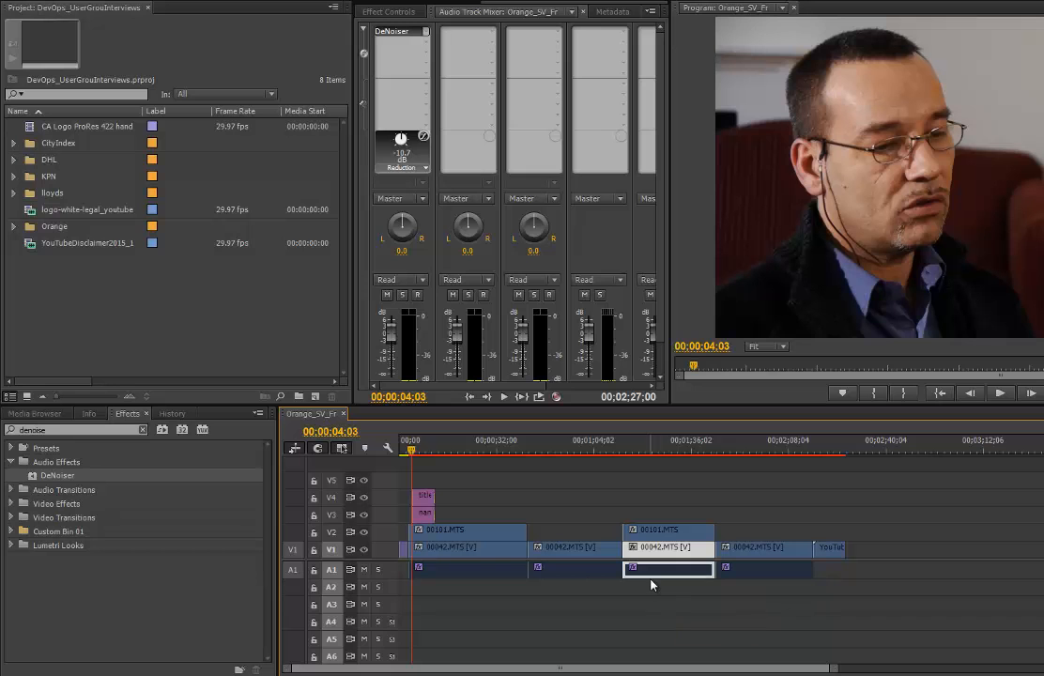
pyautogui.click(954, 579)
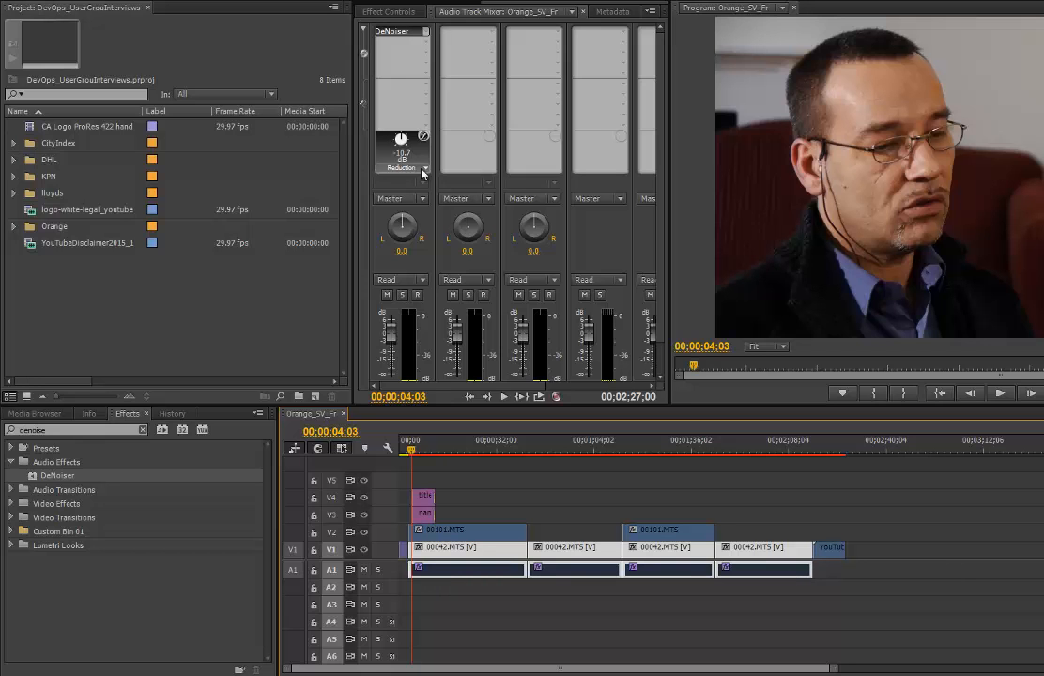
pyautogui.moveTo(918, 581)
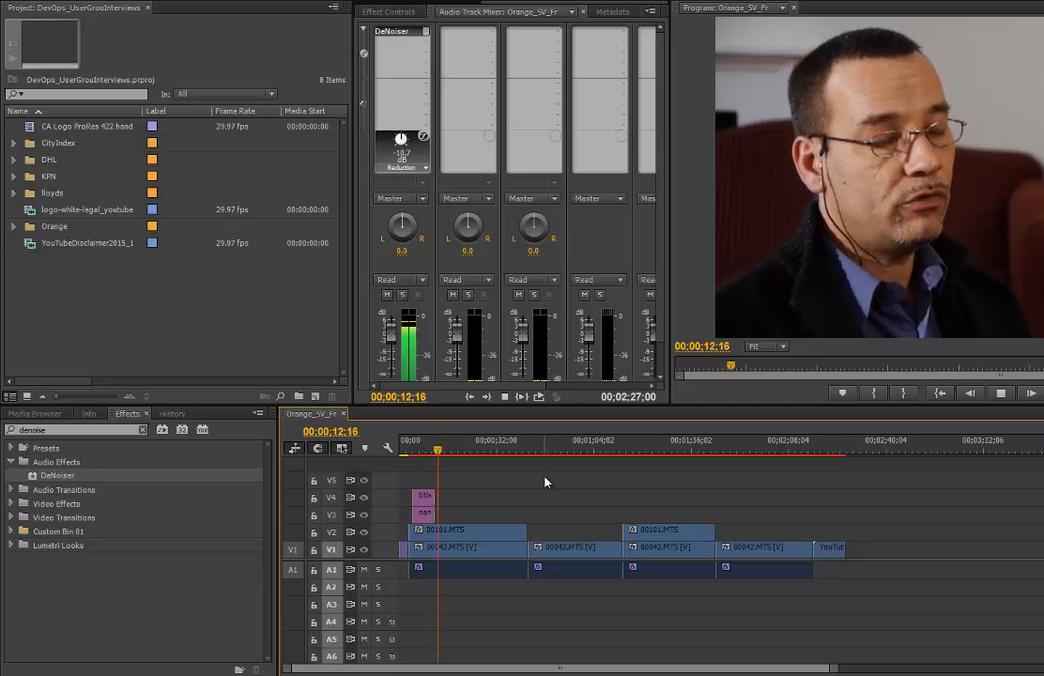
# Step: Stop playback of the denoised interview around 0:13 and click in the timeline
pyautogui.click(488, 394)
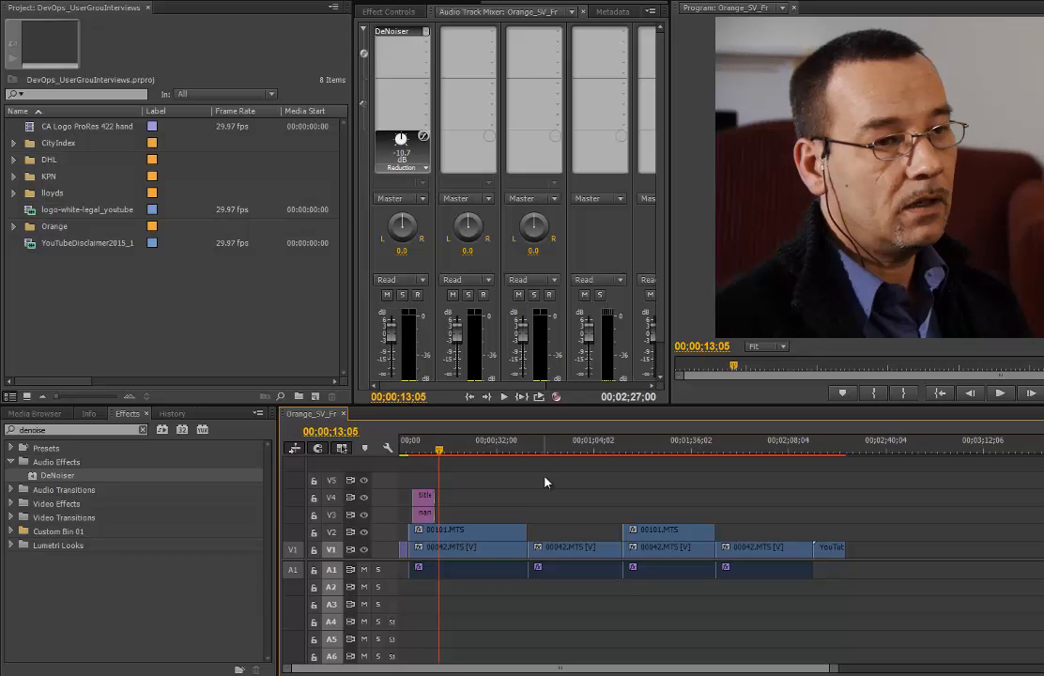
pyautogui.moveTo(607, 466)
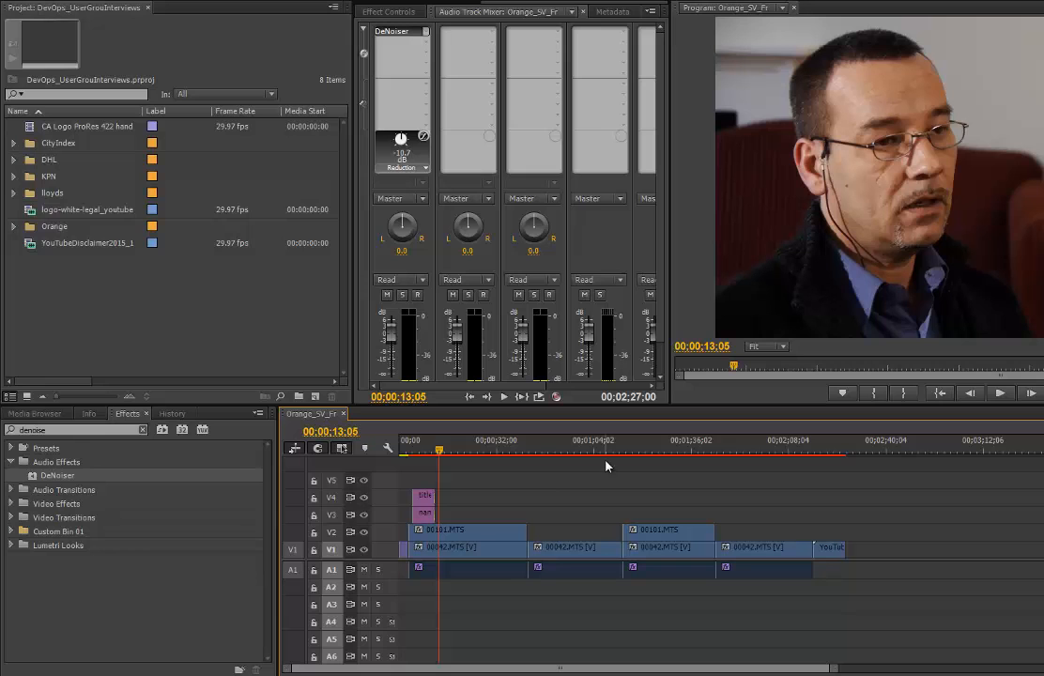
pyautogui.moveTo(614, 458)
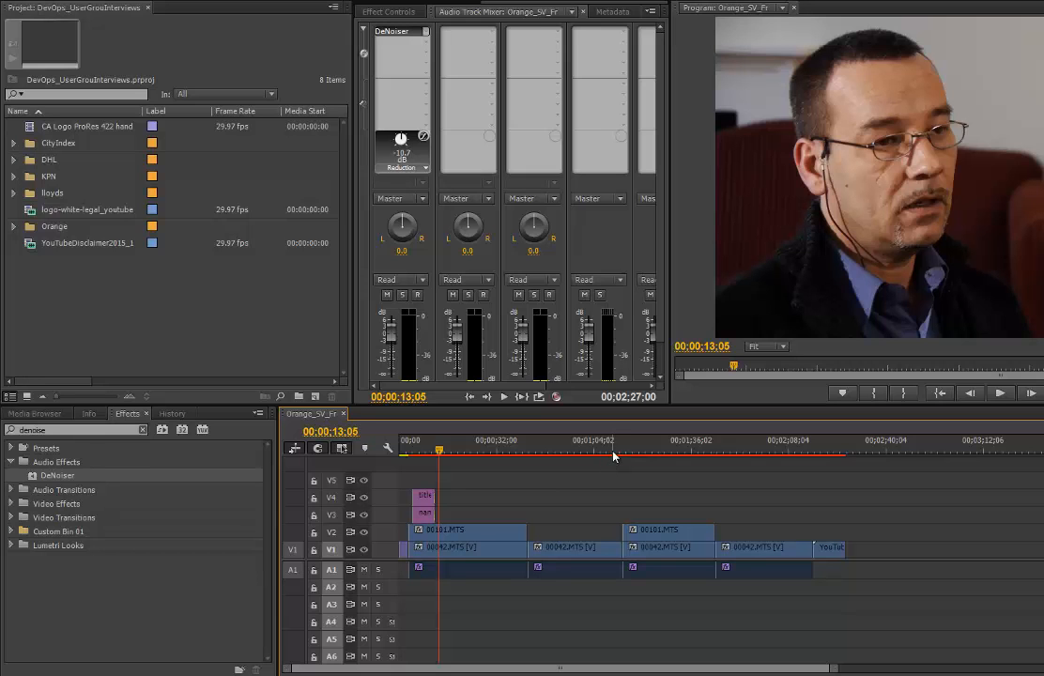
pyautogui.click(441, 453)
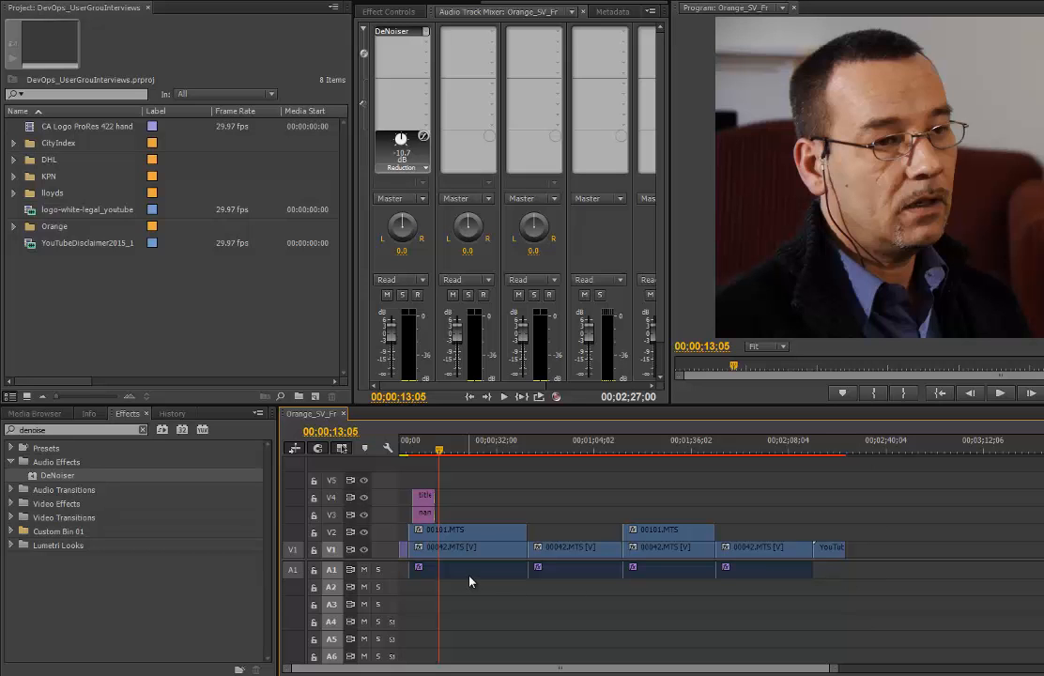
pyautogui.moveTo(485, 579)
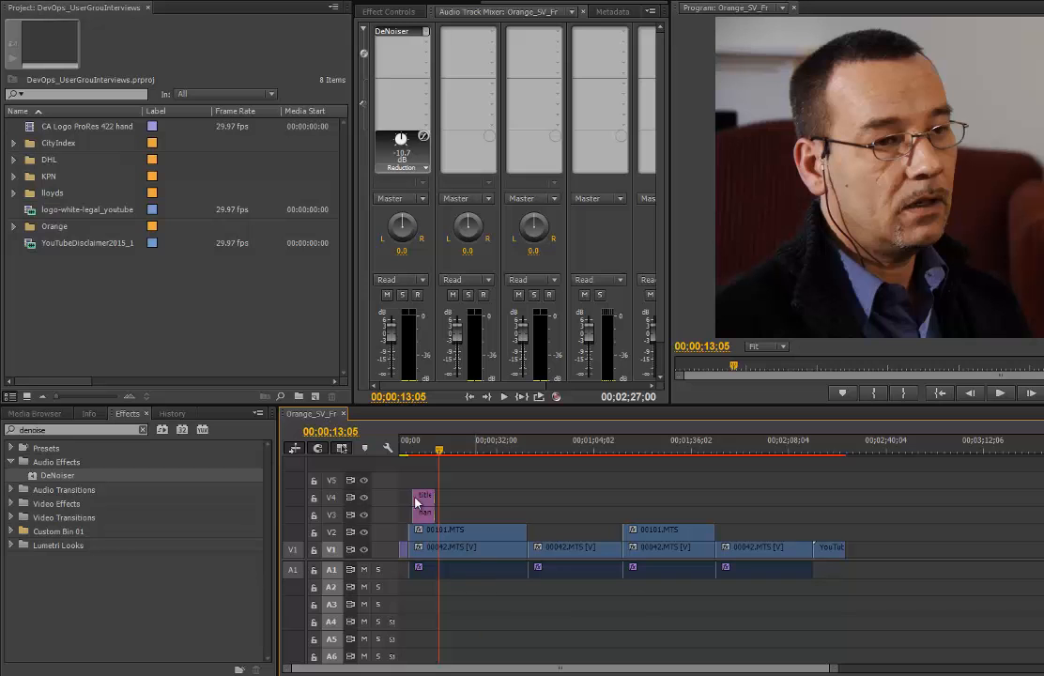
pyautogui.moveTo(45, 169)
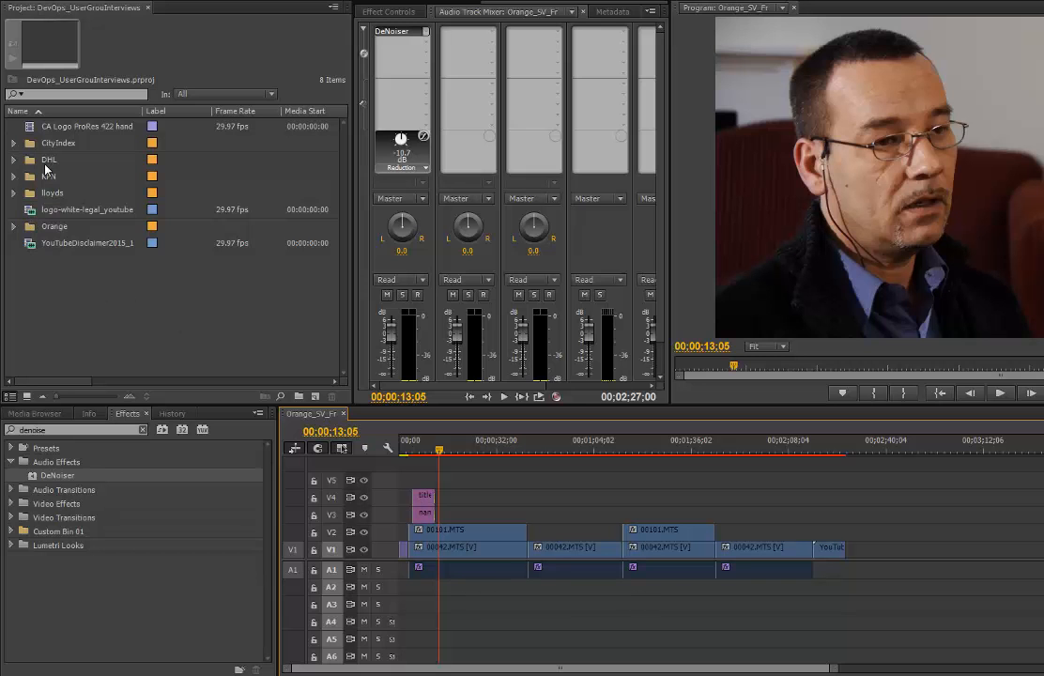
# Step: Expand the DVL bin, preview 00185.MTS in the Source Monitor, then return to the Audio Track Mixer
pyautogui.click(15, 158)
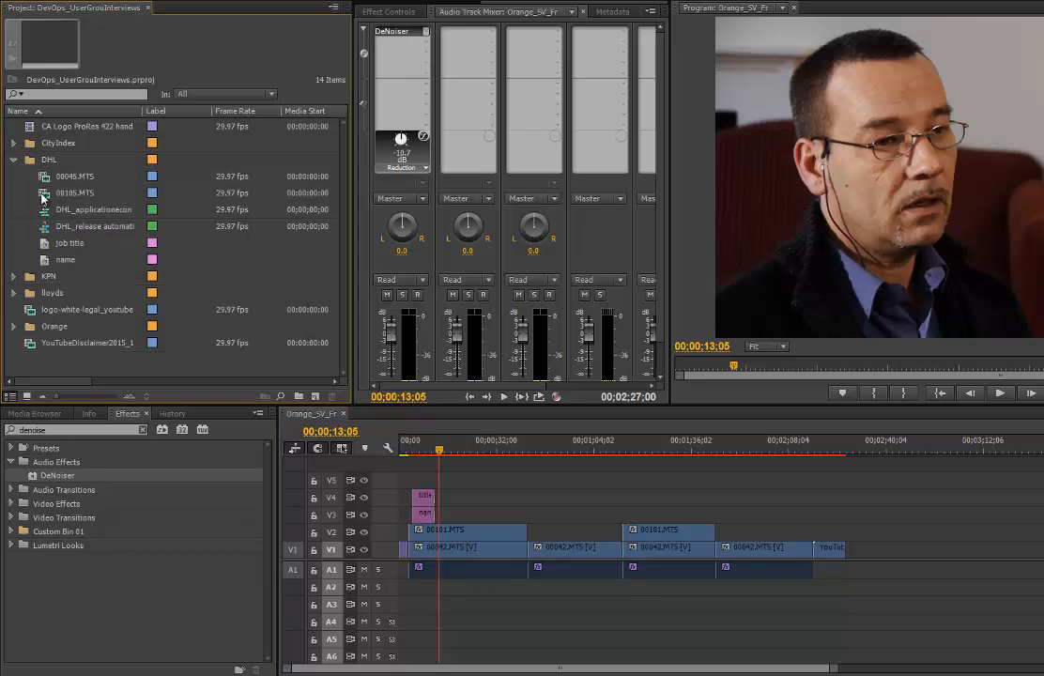
pyautogui.click(75, 191)
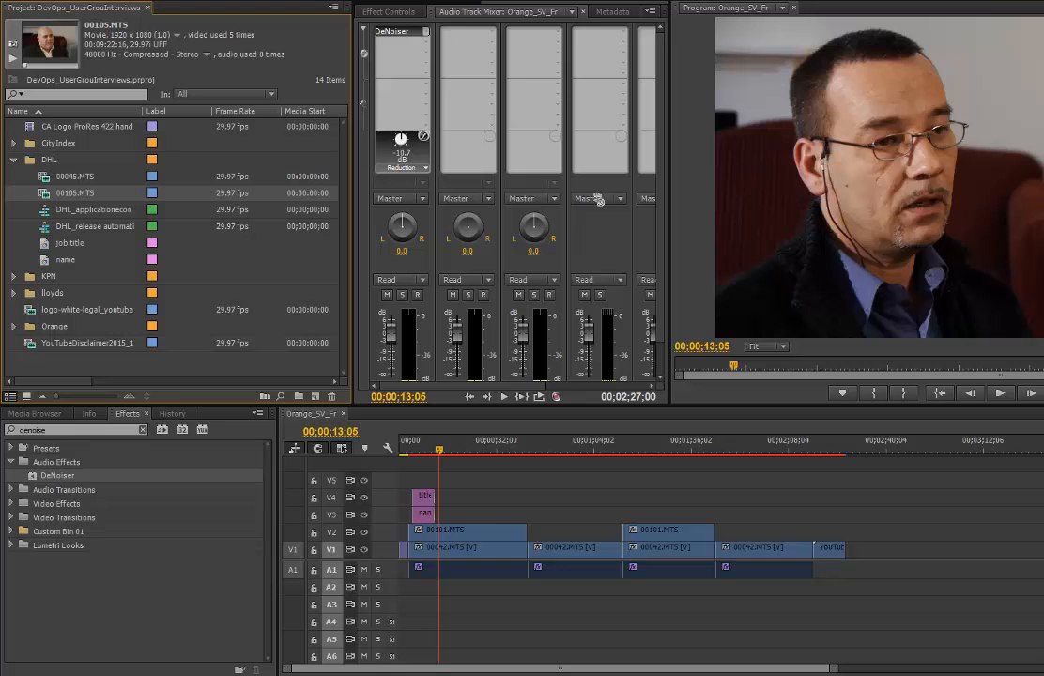
pyautogui.moveTo(47, 207)
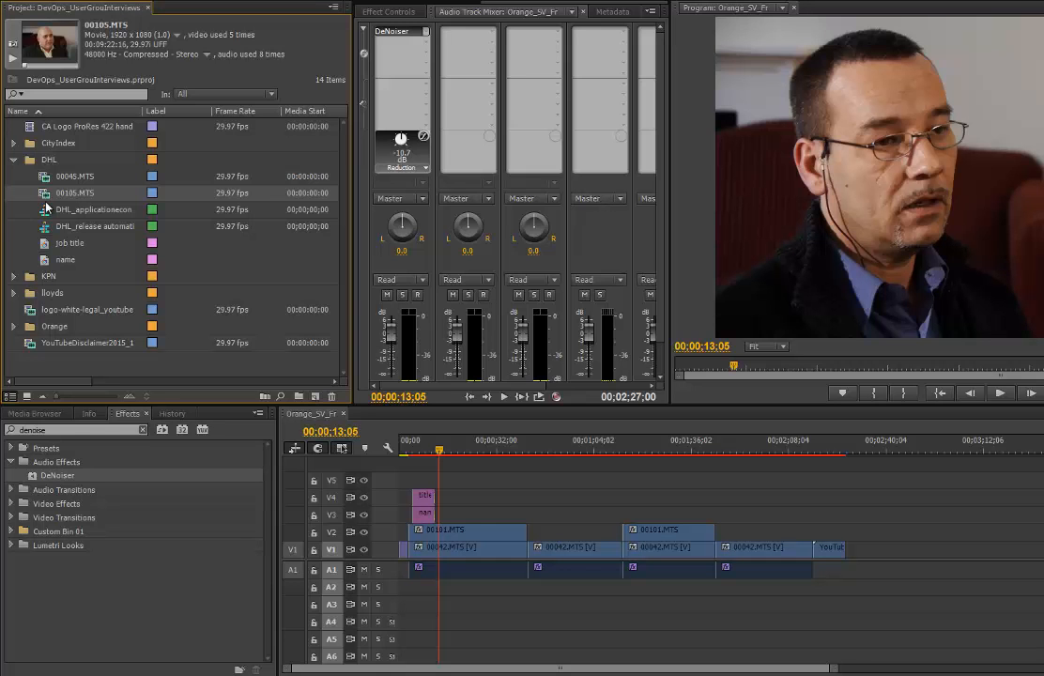
pyautogui.doubleClick(75, 192)
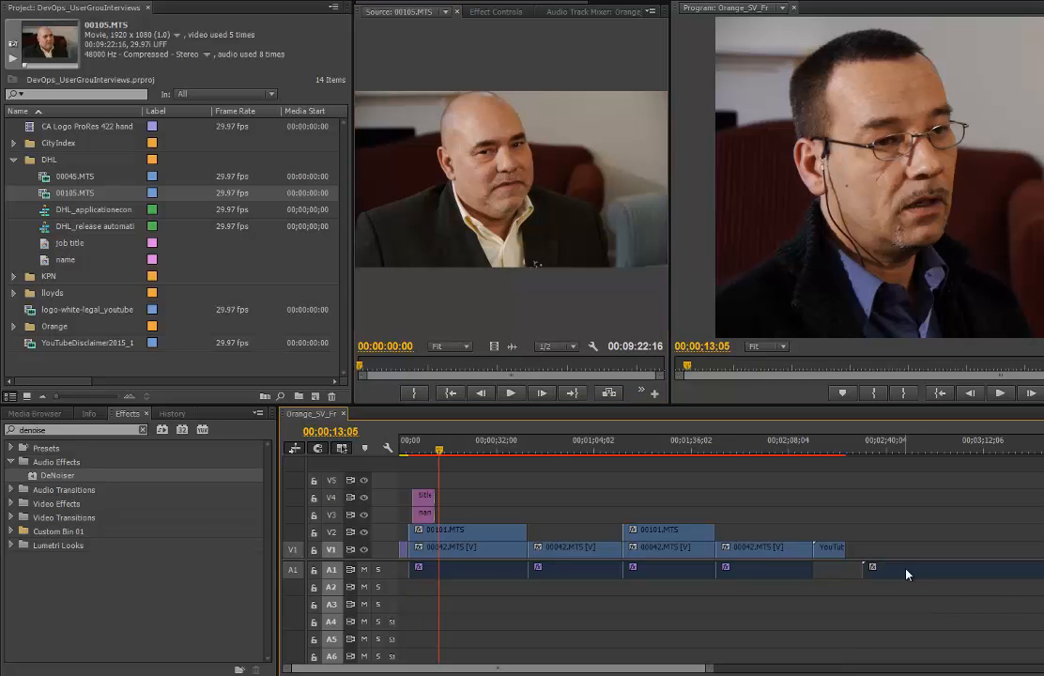
pyautogui.rightClick(902, 568)
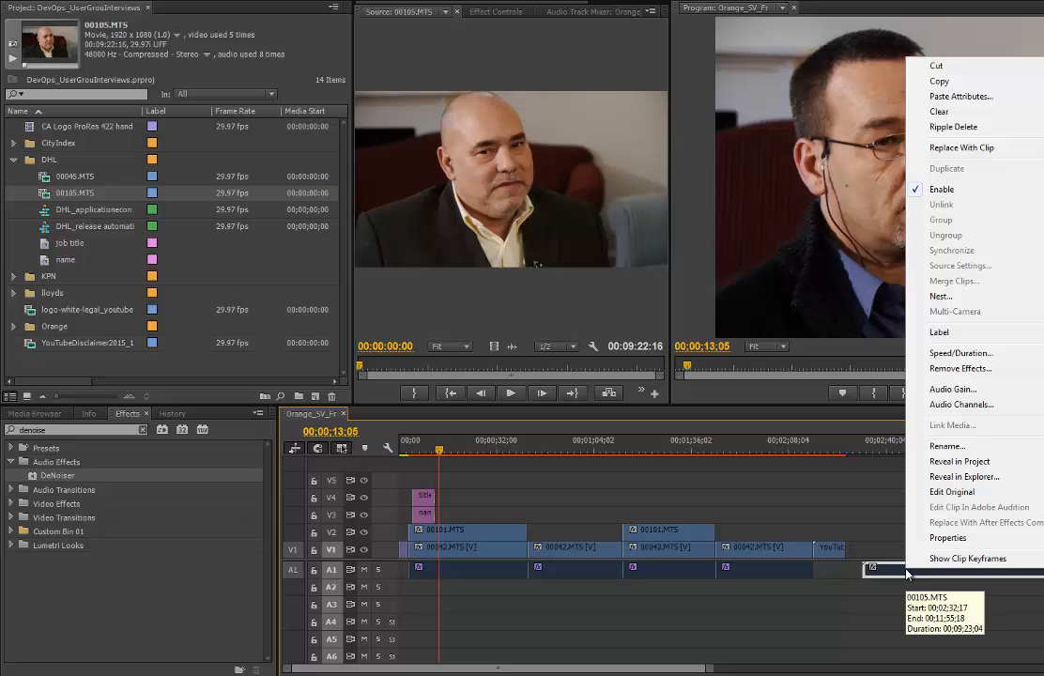
pyautogui.moveTo(34, 481)
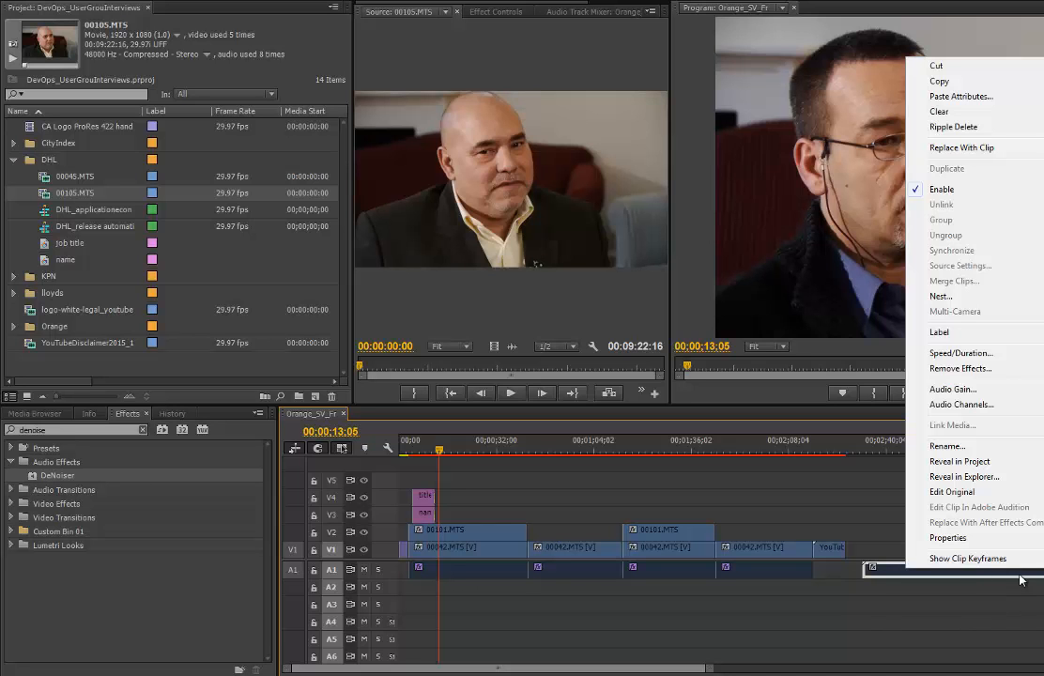
pyautogui.moveTo(898, 579)
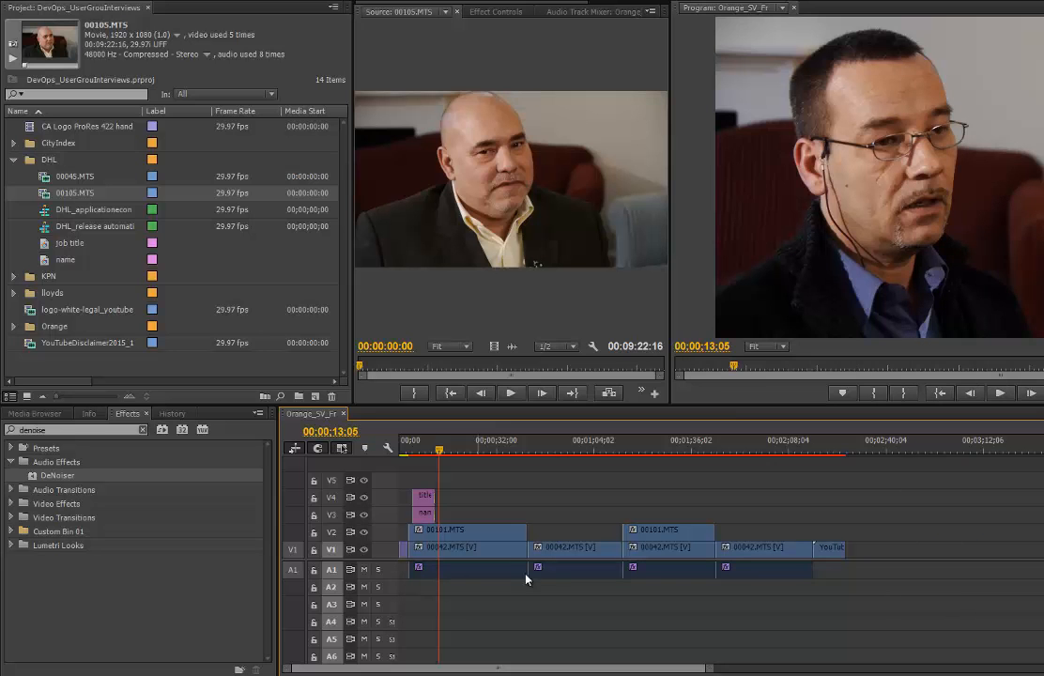
pyautogui.moveTo(455, 578)
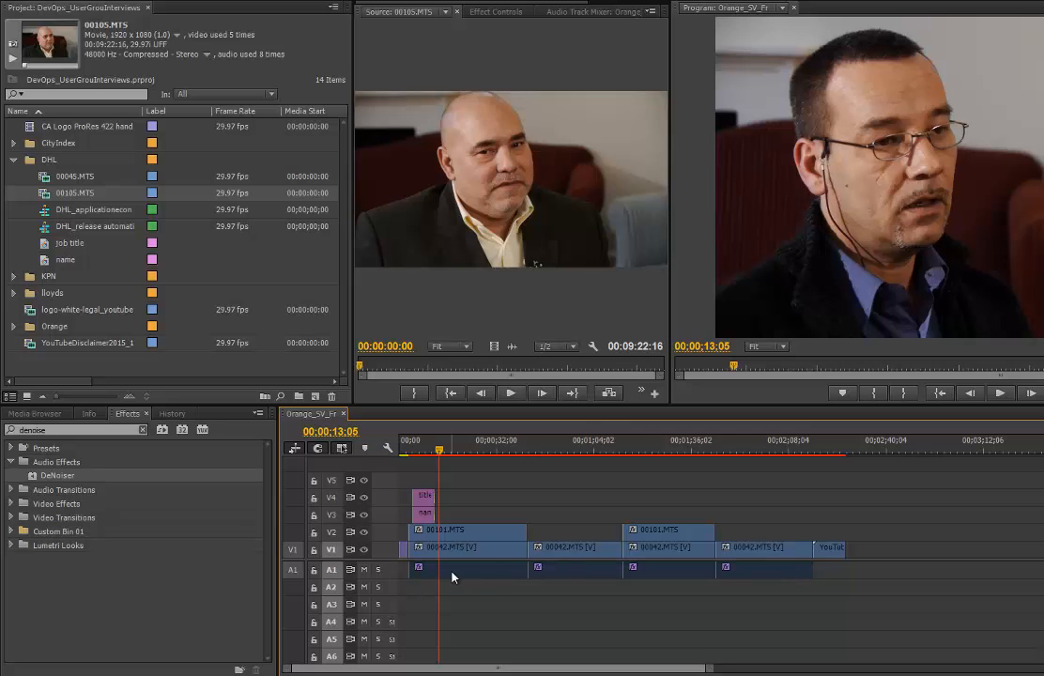
pyautogui.moveTo(34, 481)
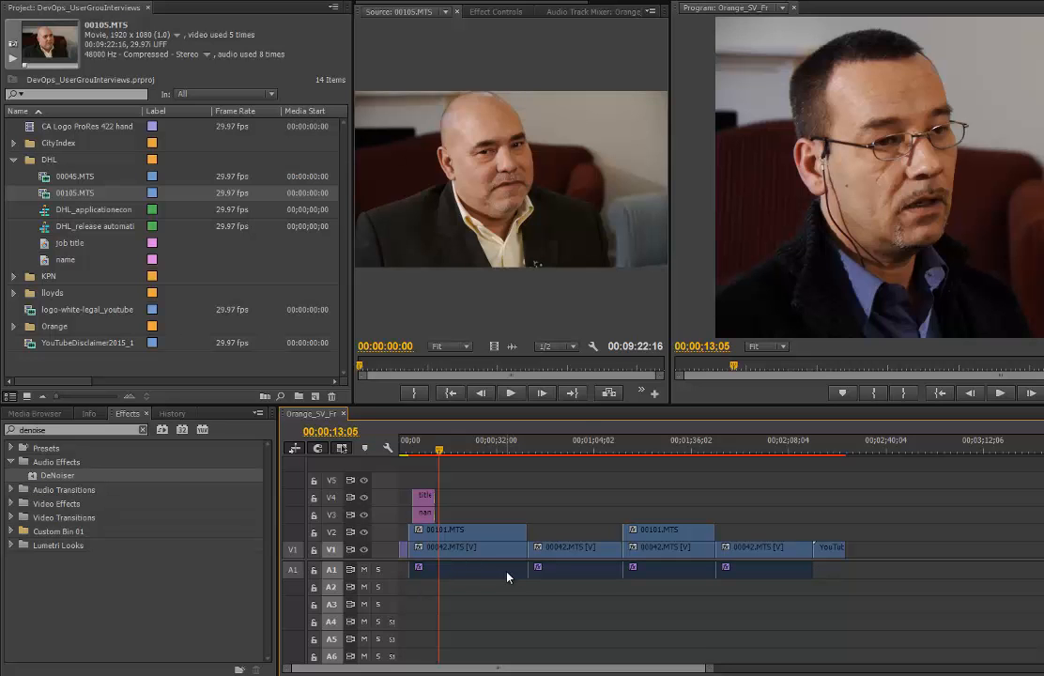
pyautogui.moveTo(817, 573)
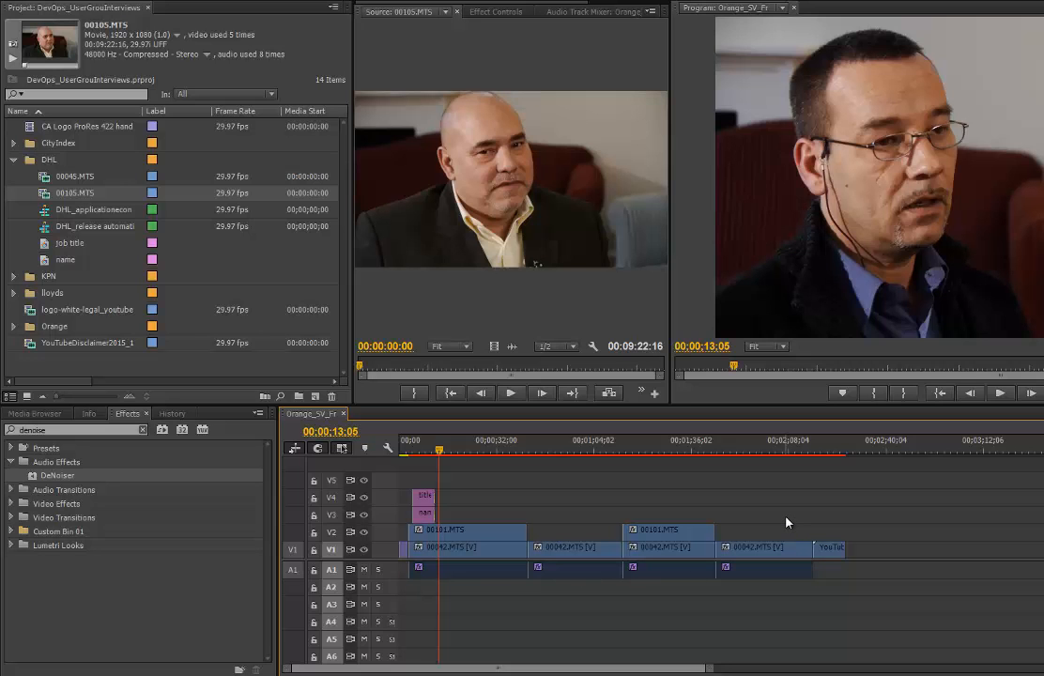
pyautogui.moveTo(438, 576)
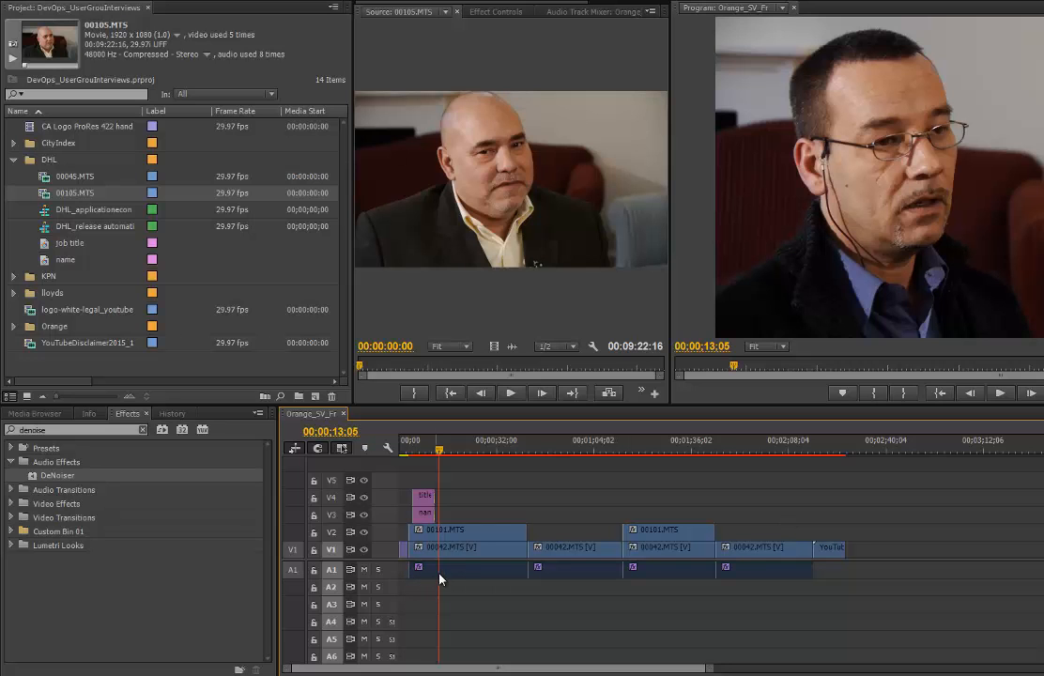
pyautogui.moveTo(601, 586)
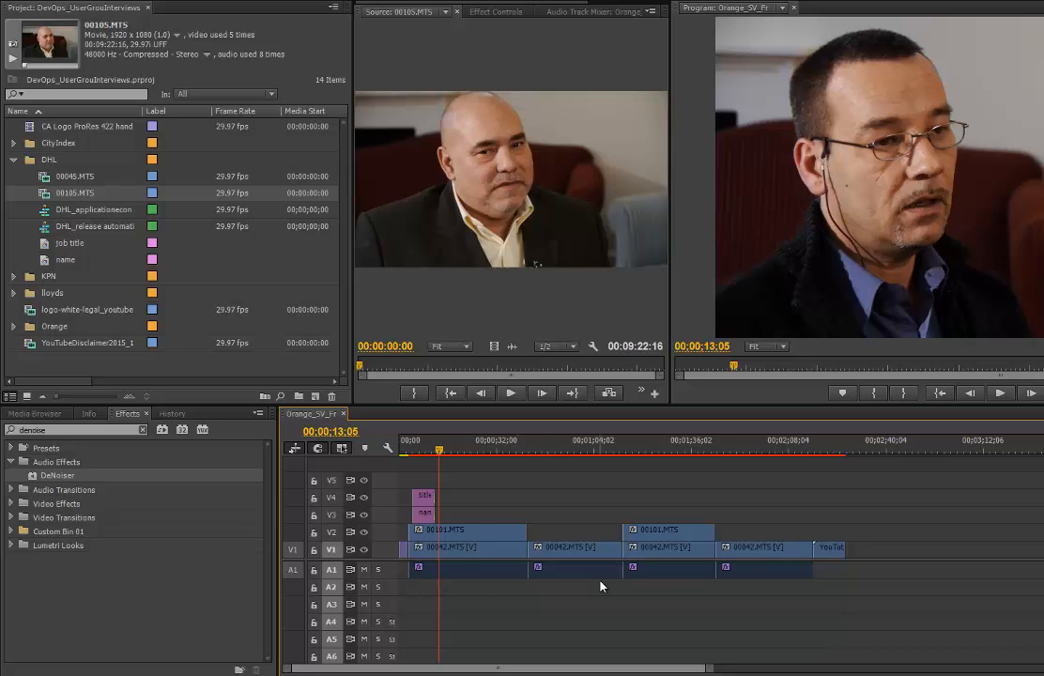
pyautogui.moveTo(742, 571)
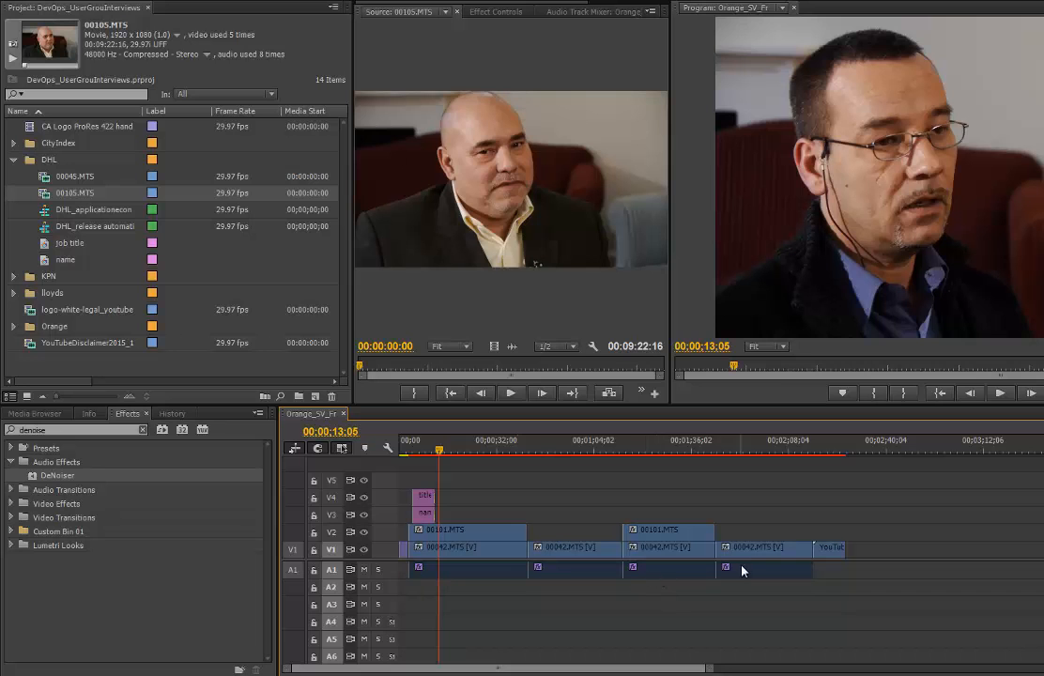
pyautogui.moveTo(564, 104)
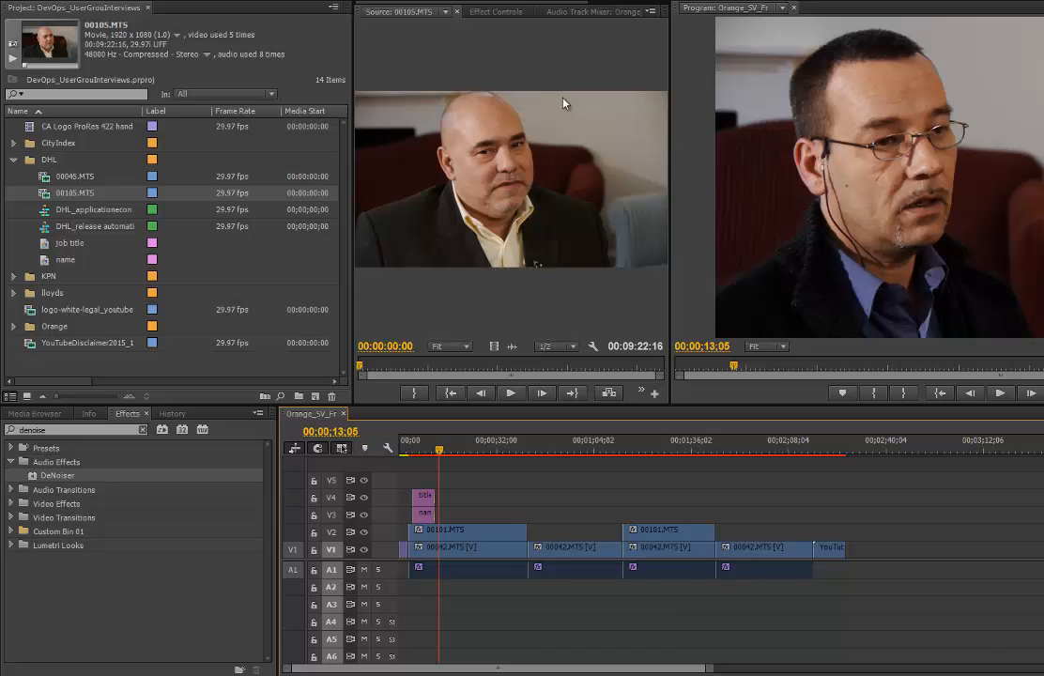
pyautogui.click(560, 11)
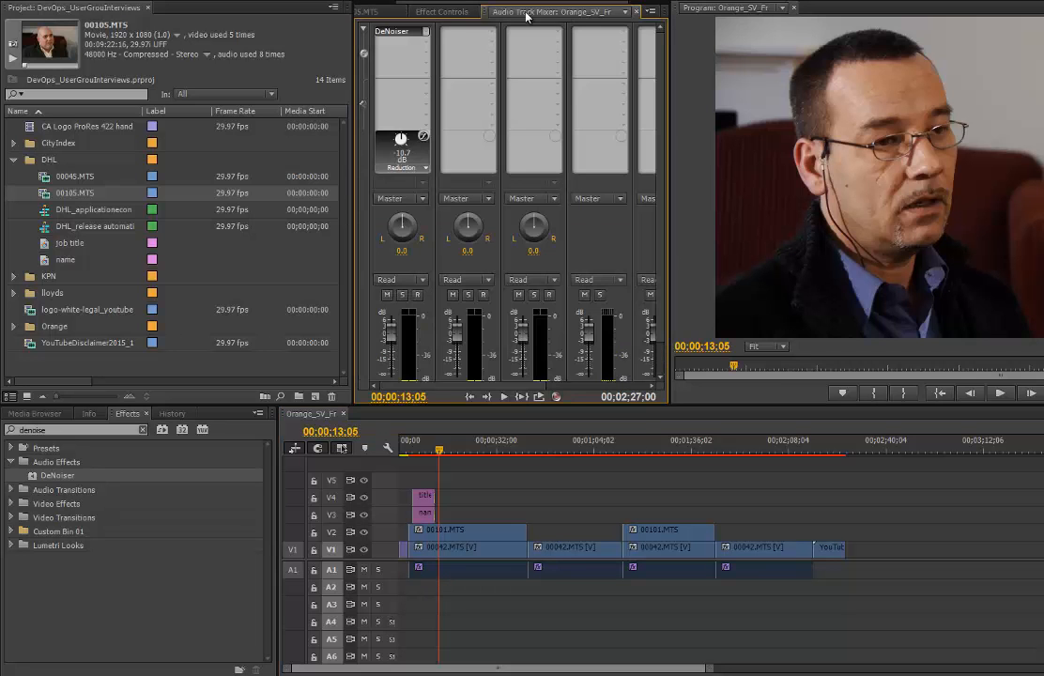
pyautogui.moveTo(391, 30)
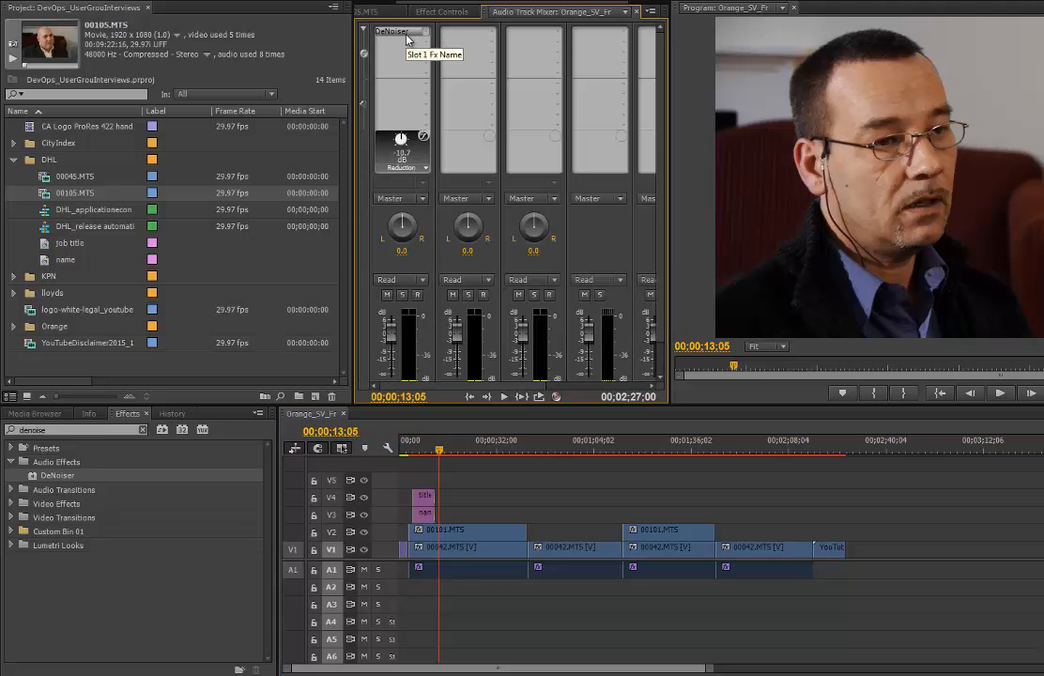